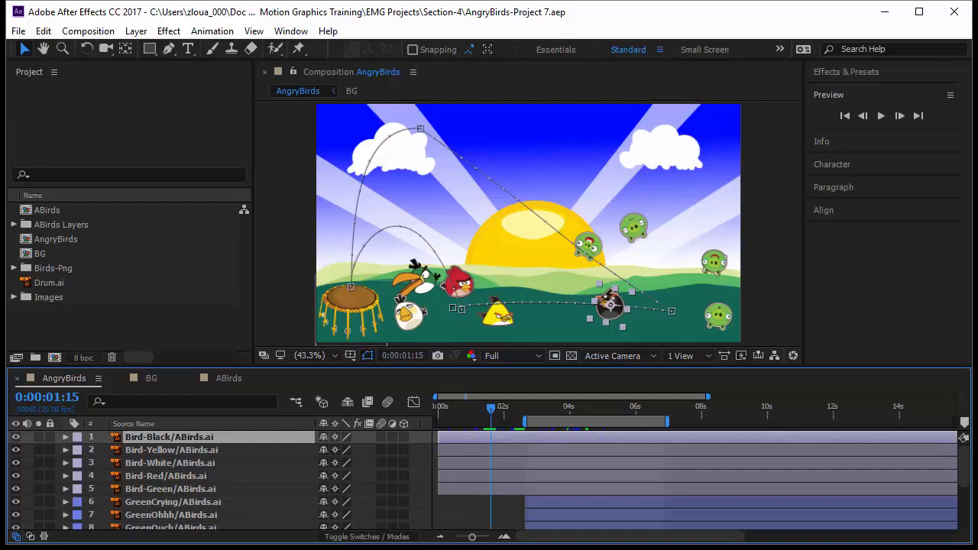
pyautogui.moveTo(656, 313)
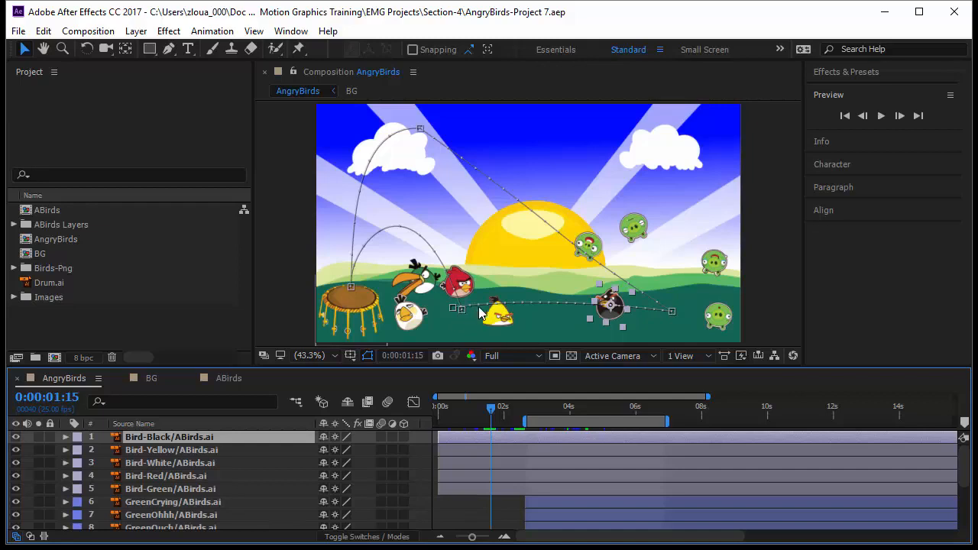
pyautogui.moveTo(653, 321)
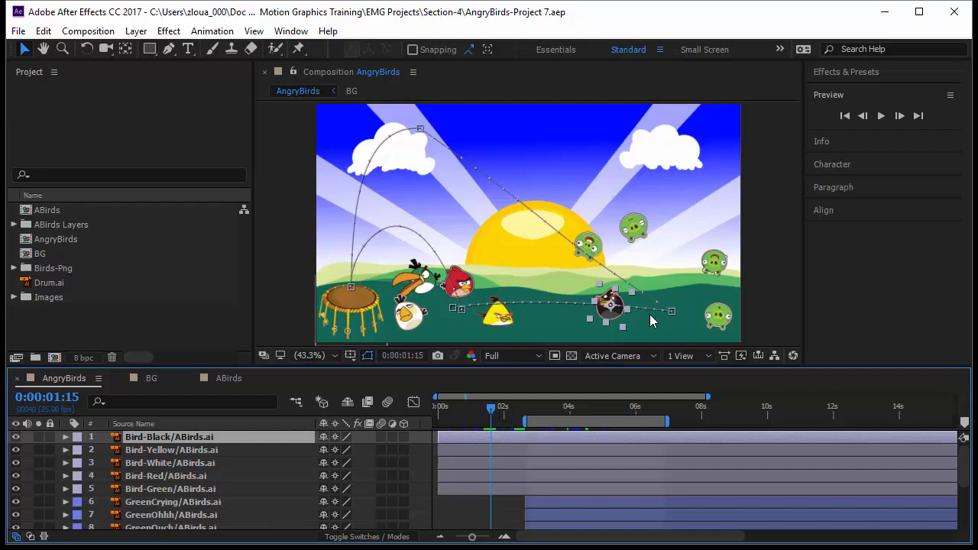
pyautogui.moveTo(503, 414)
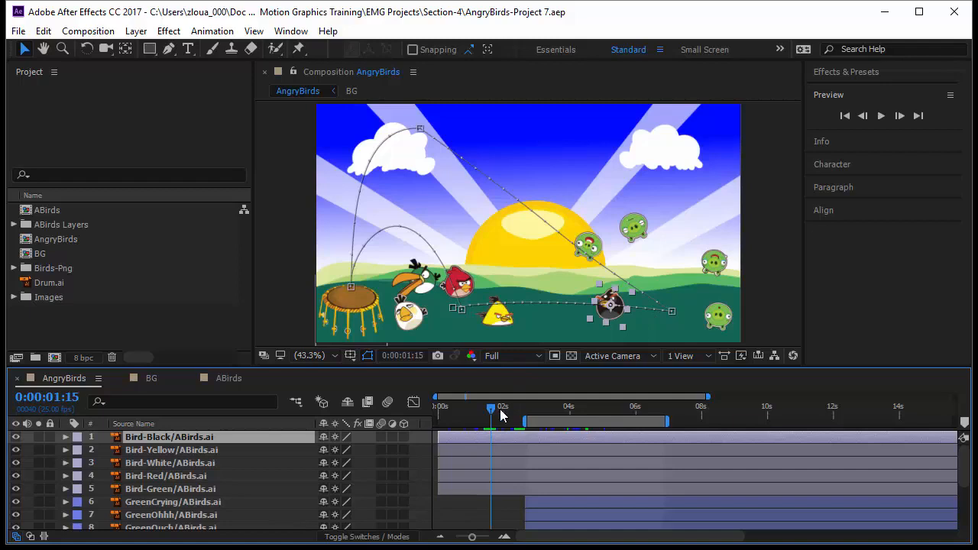
# Scrub the timeline, shrink the white bird, and drag it to the frame's right side
pyautogui.moveTo(491, 410); pyautogui.dragTo(535, 410)
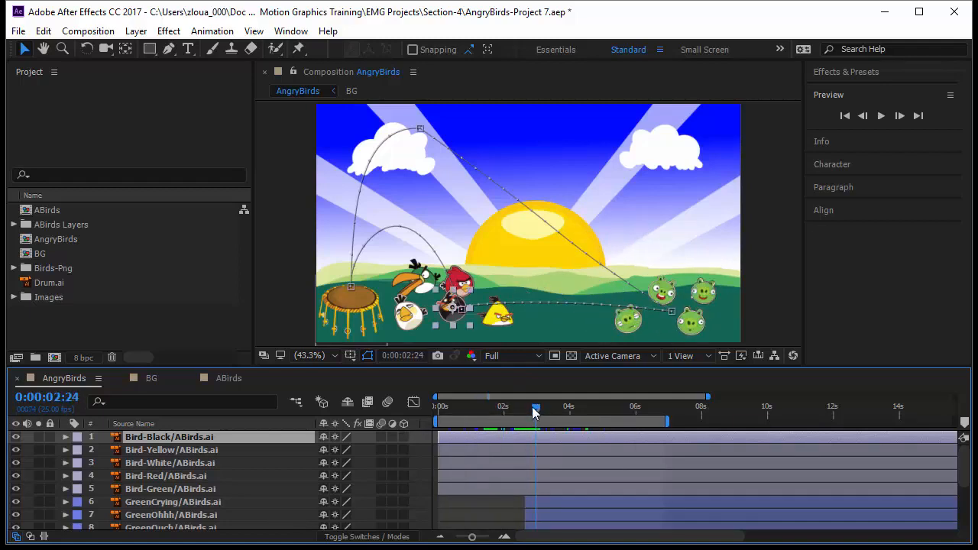
pyautogui.click(437, 406)
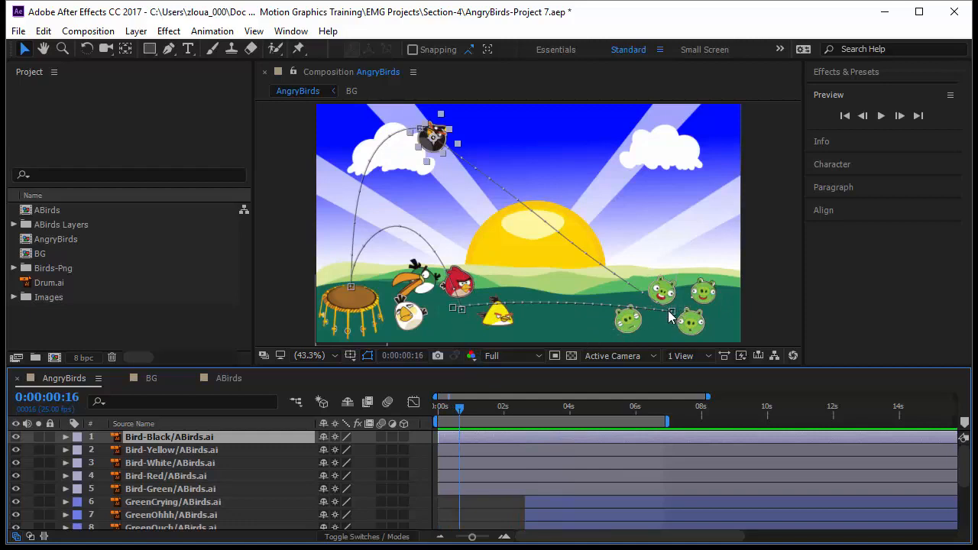
pyautogui.moveTo(463, 316)
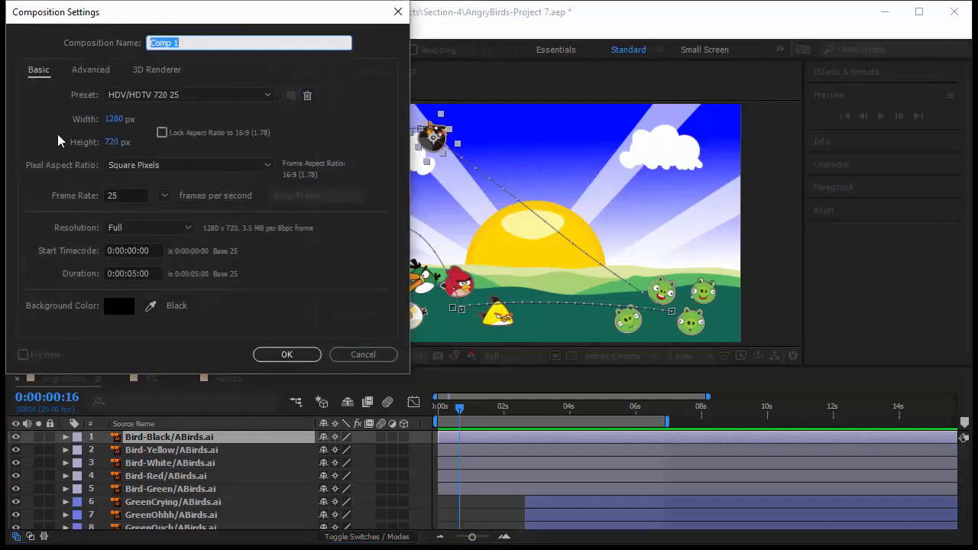
pyautogui.moveTo(133, 123)
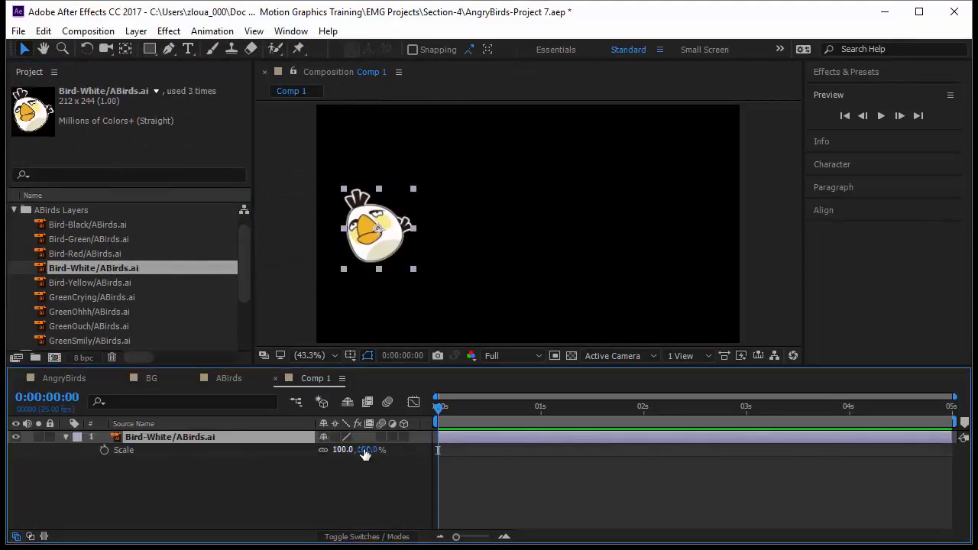
pyautogui.moveTo(366, 449); pyautogui.dragTo(355, 482)
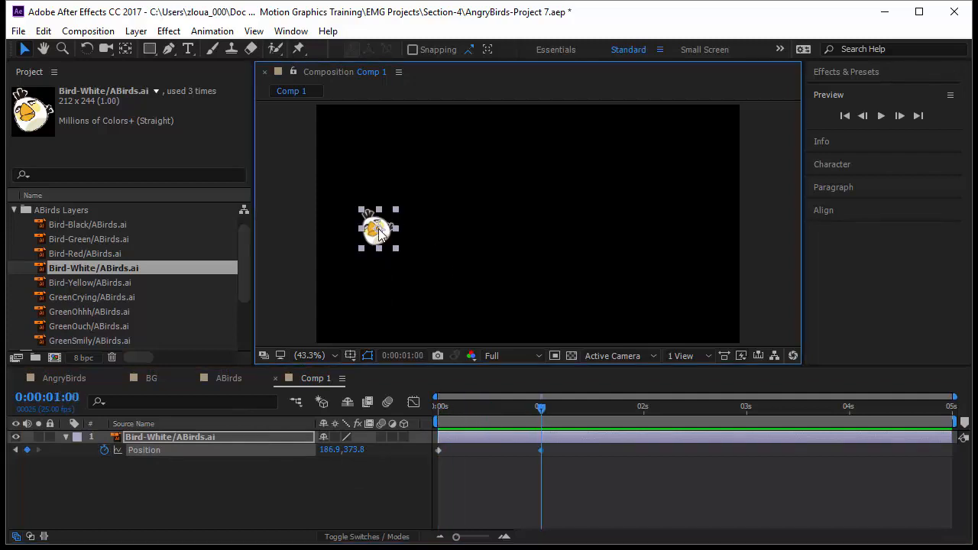
pyautogui.moveTo(378, 230); pyautogui.dragTo(695, 230)
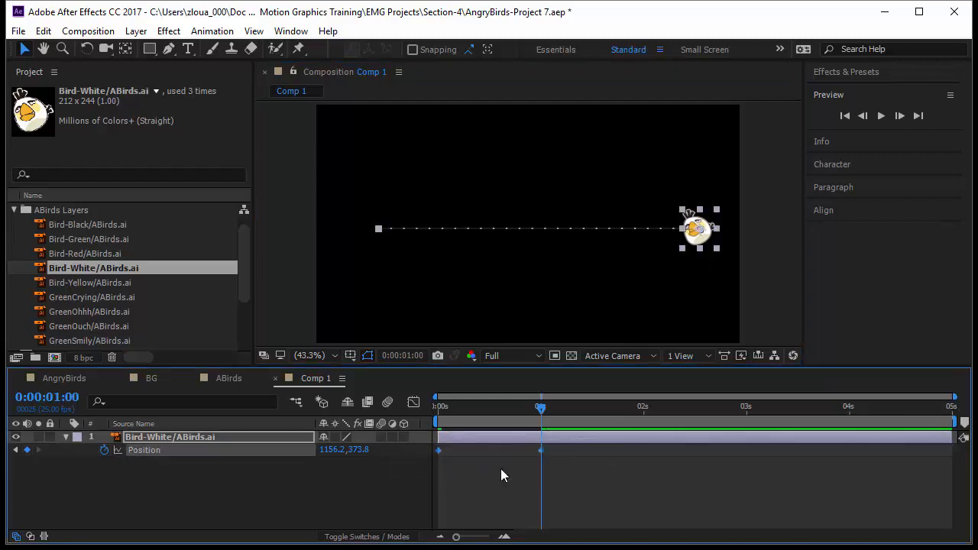
pyautogui.rightClick(540, 451)
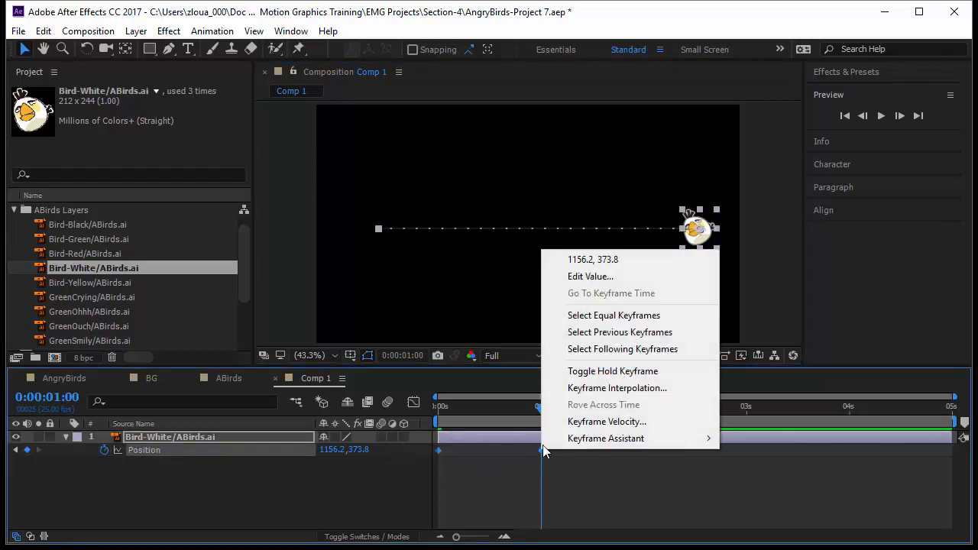
pyautogui.click(617, 388)
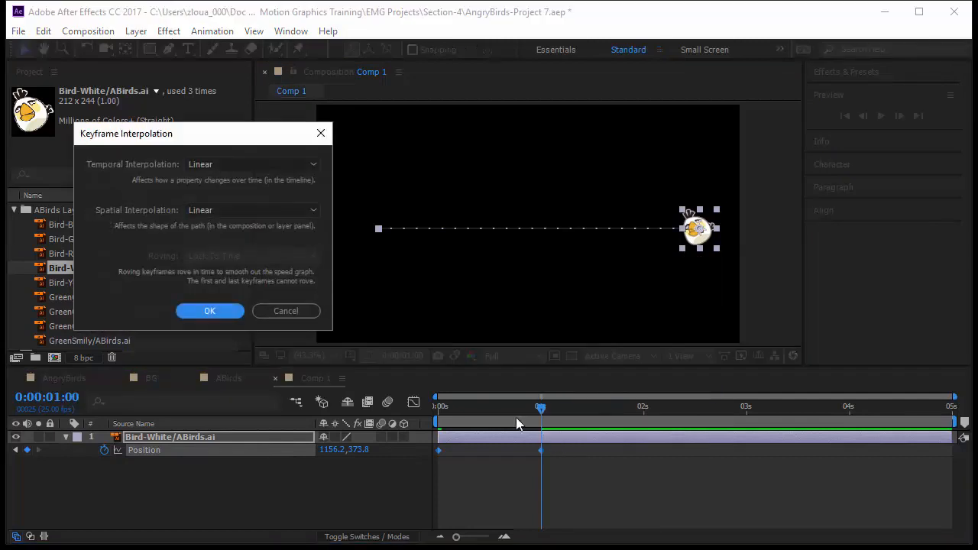
pyautogui.moveTo(140, 173)
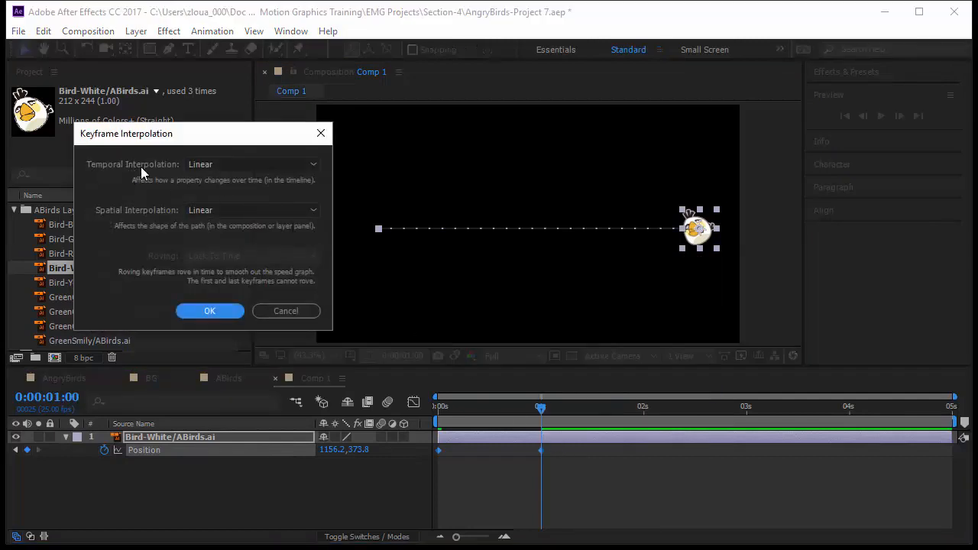
pyautogui.moveTo(356, 246)
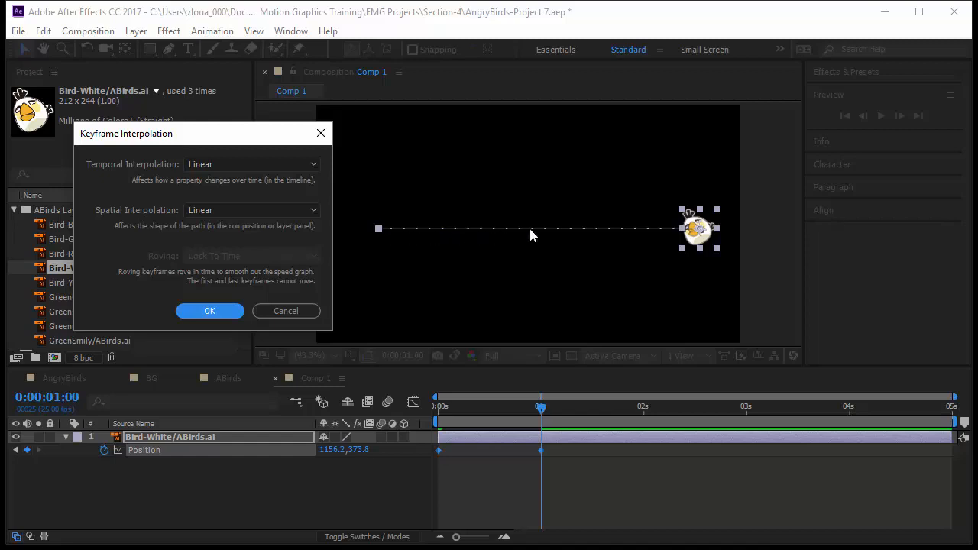
pyautogui.moveTo(618, 224)
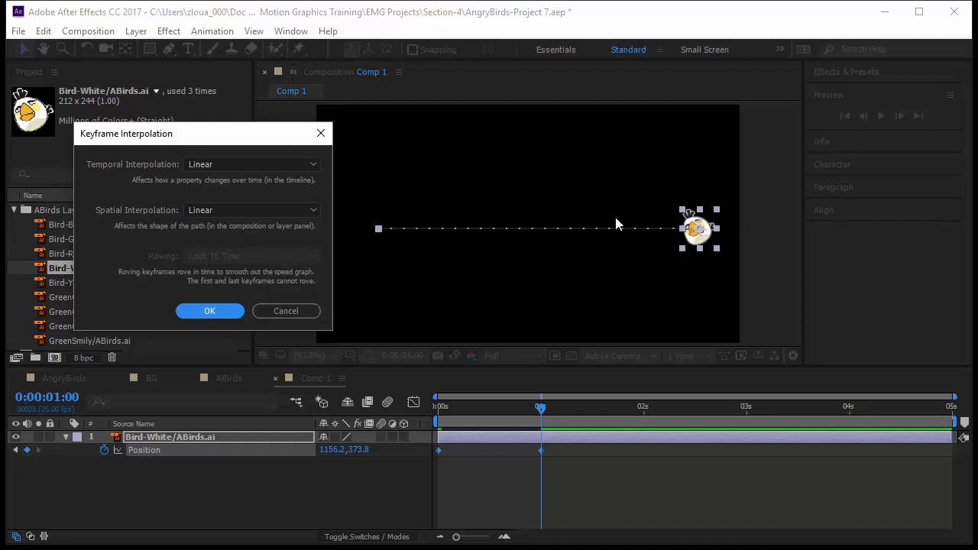
pyautogui.moveTo(202, 219)
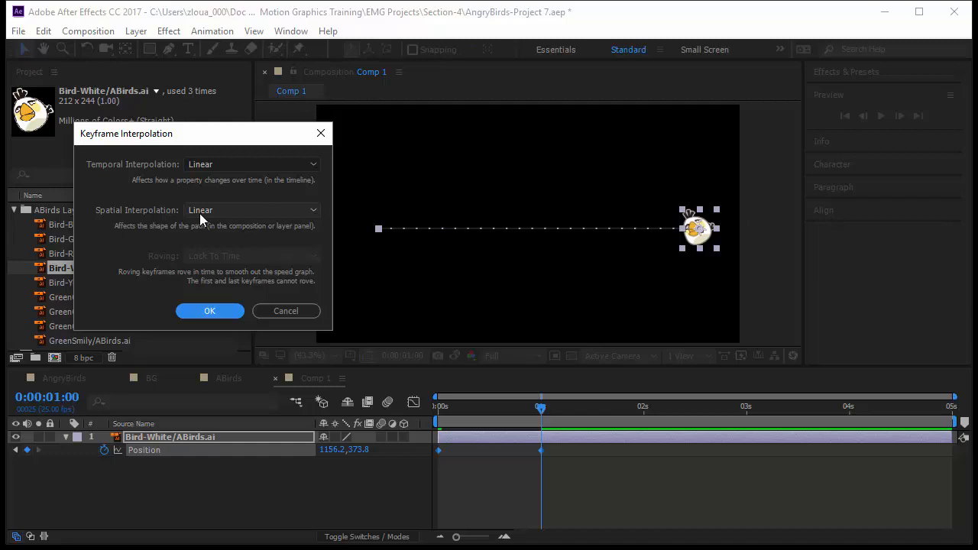
pyautogui.click(209, 311)
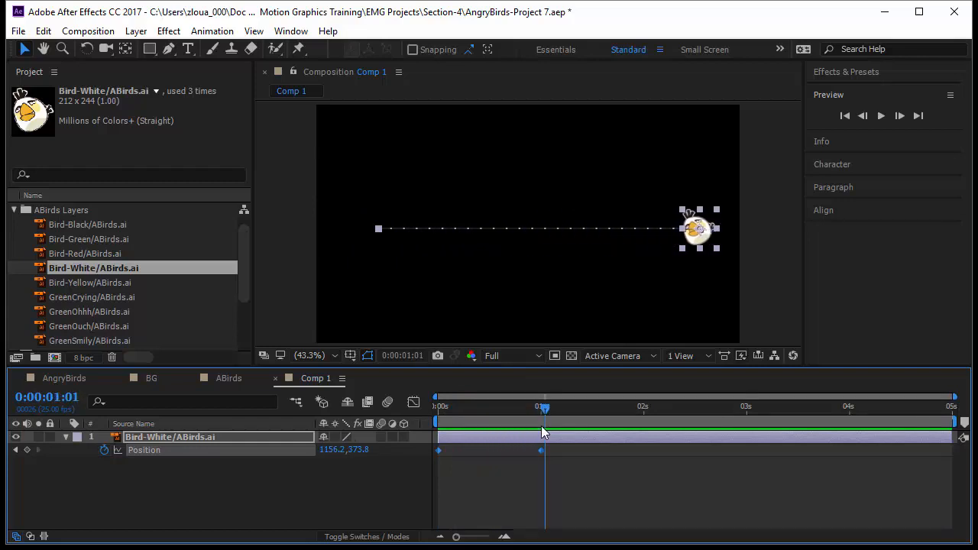
pyautogui.moveTo(586, 465)
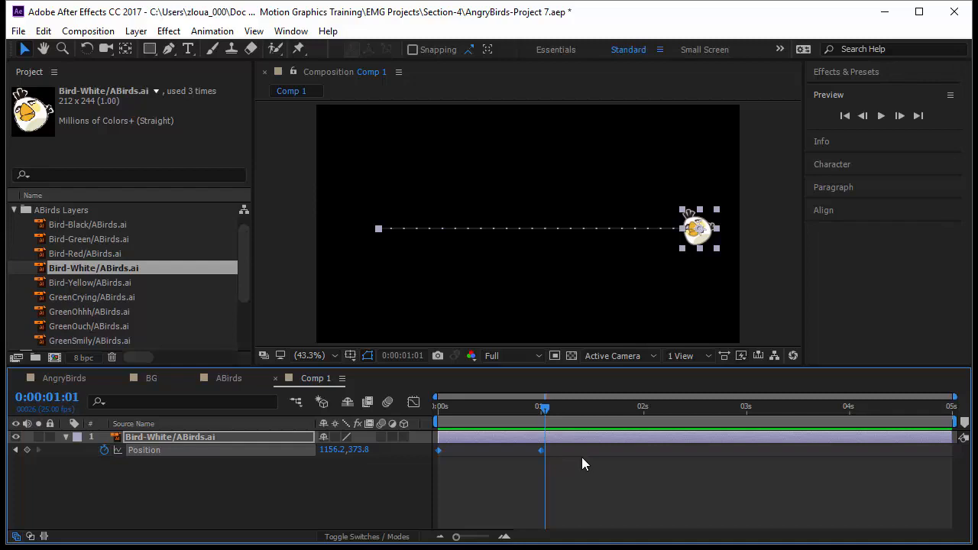
pyautogui.moveTo(736, 280)
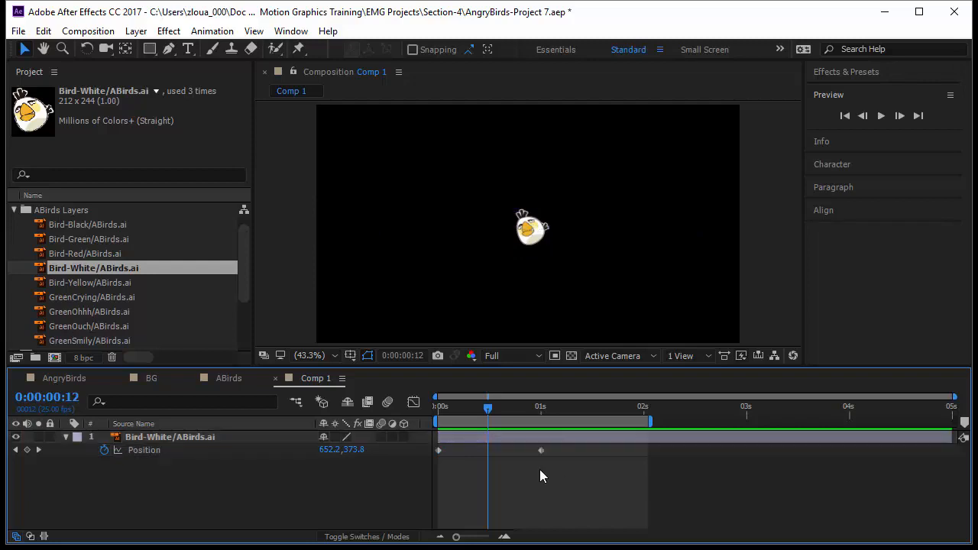
# Apply Easy Ease In to the bird's Position keyframe at one second
pyautogui.rightClick(540, 451)
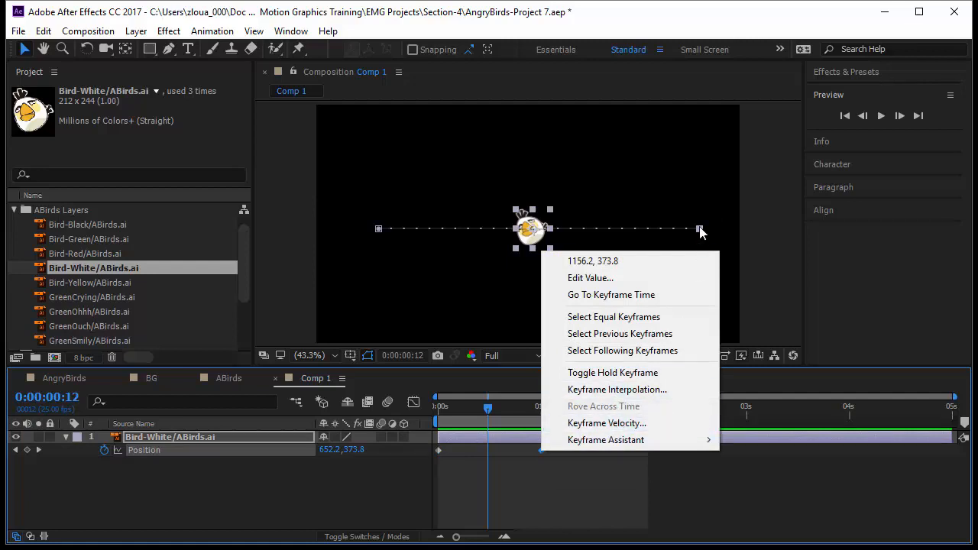
pyautogui.moveTo(606, 439)
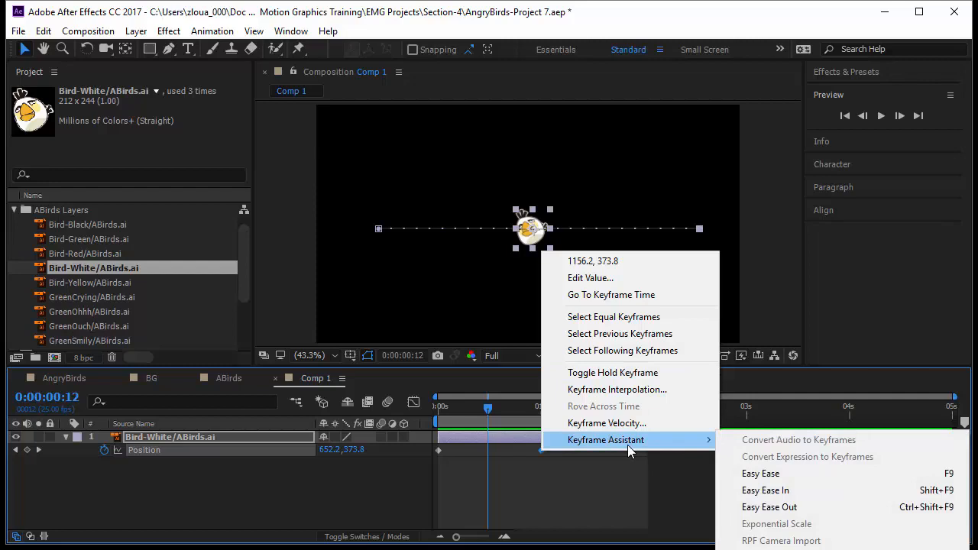
pyautogui.moveTo(781, 492)
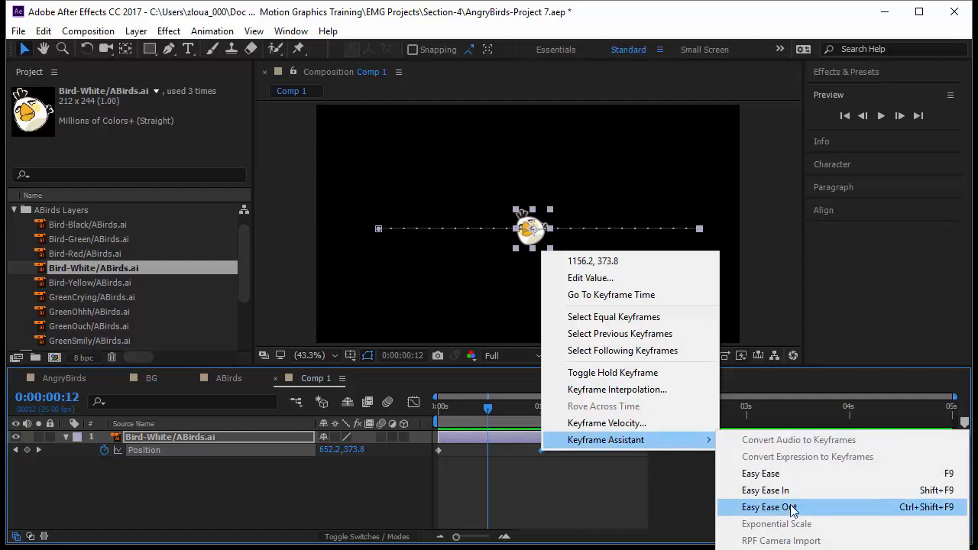
pyautogui.moveTo(779, 495)
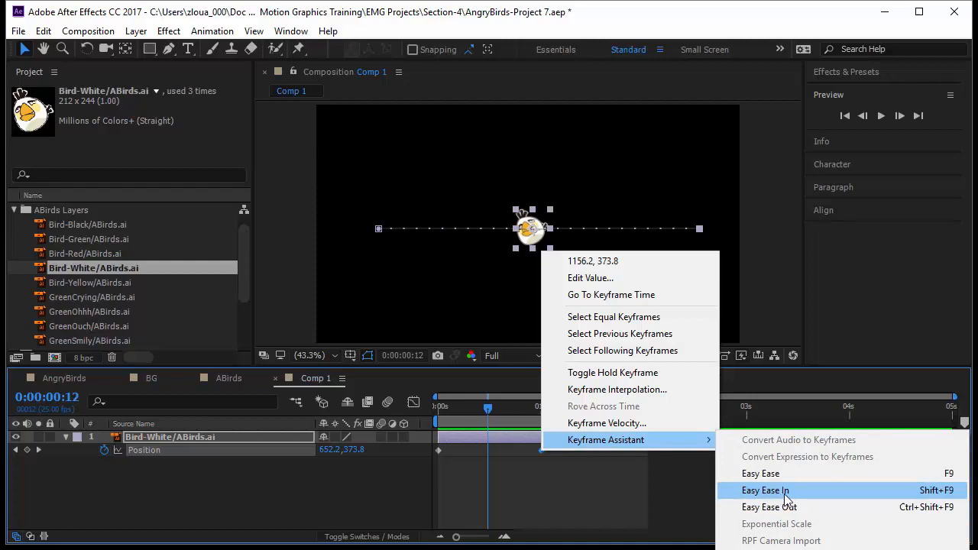
pyautogui.moveTo(793, 494)
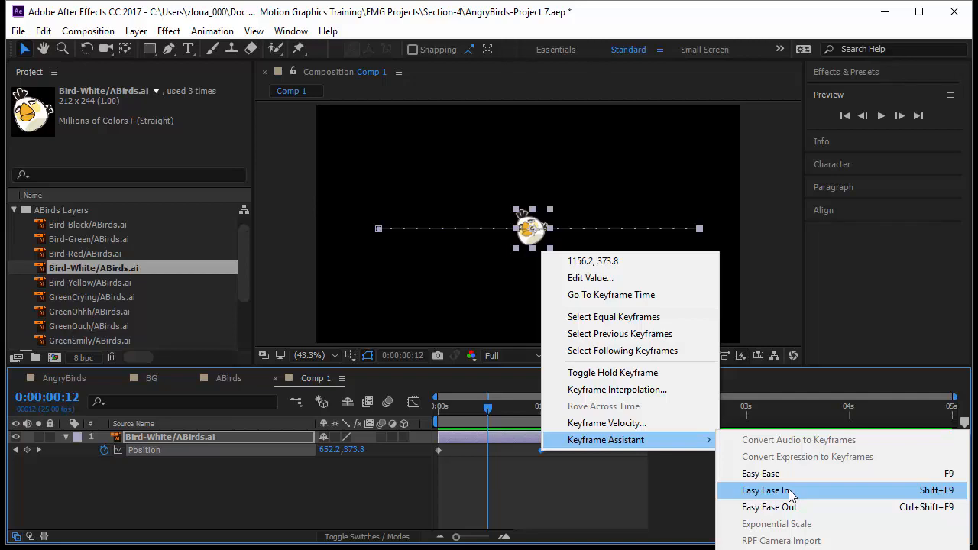
pyautogui.click(768, 489)
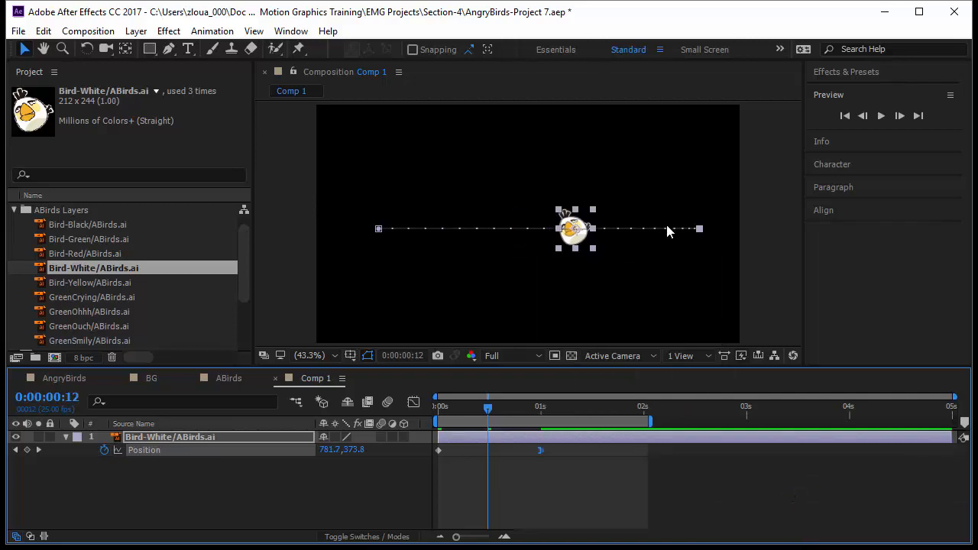
pyautogui.moveTo(465, 206)
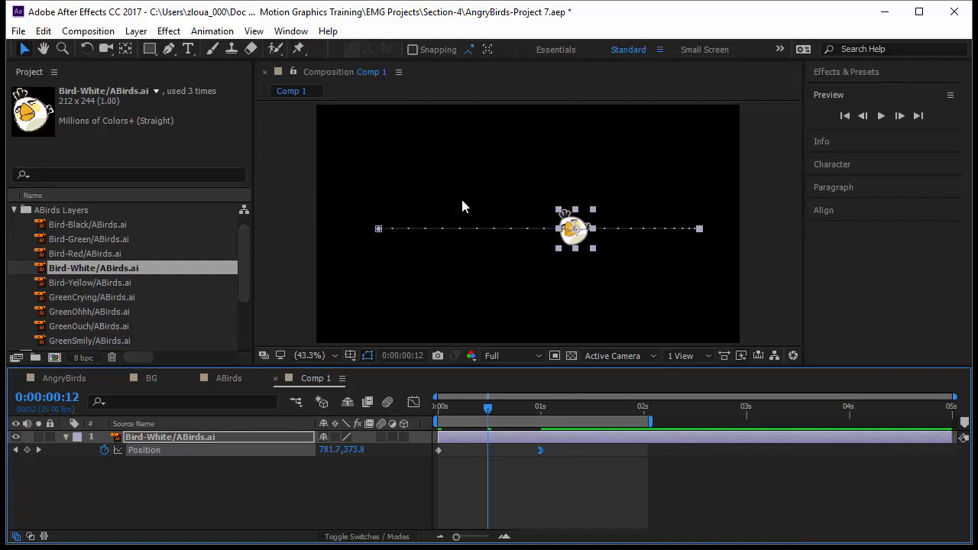
pyautogui.moveTo(505, 256)
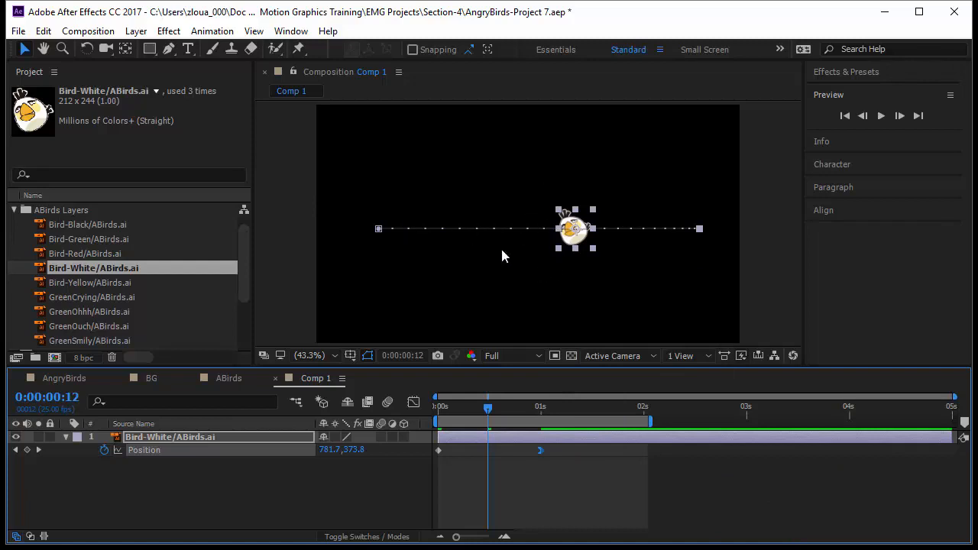
pyautogui.moveTo(651, 238)
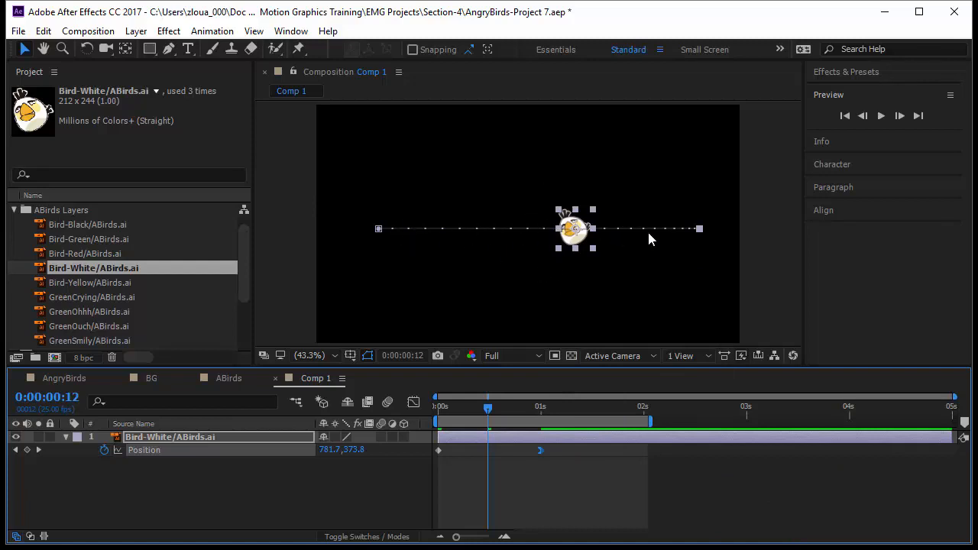
pyautogui.moveTo(688, 236)
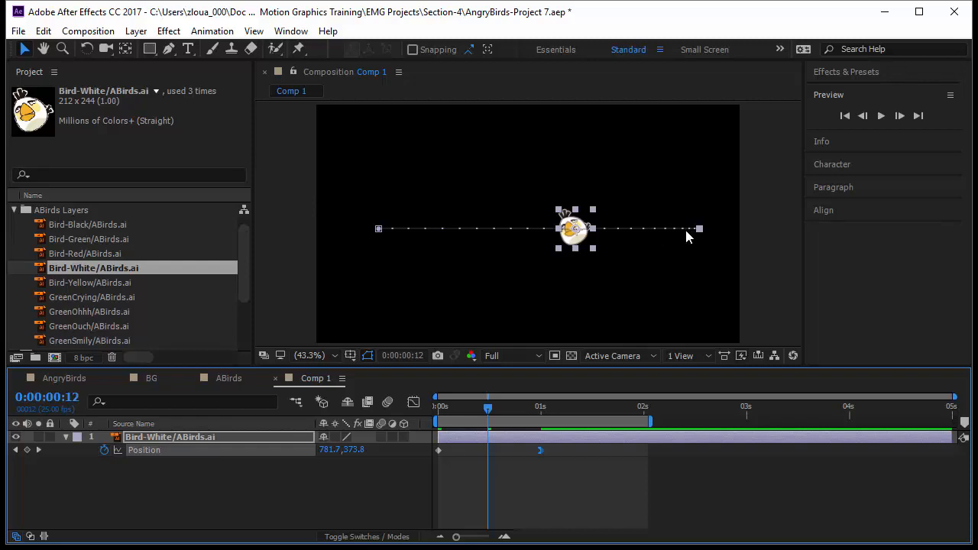
pyautogui.moveTo(671, 237)
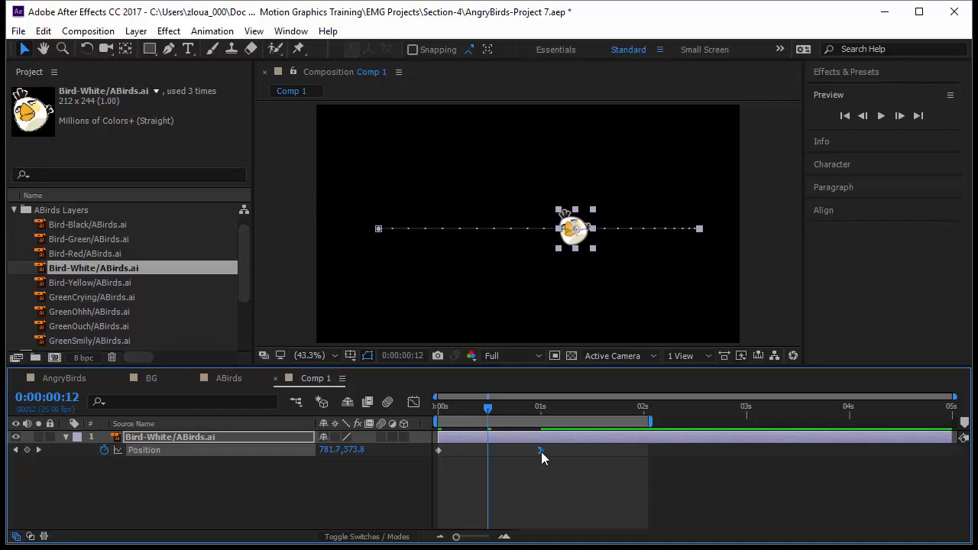
pyautogui.moveTo(541, 452)
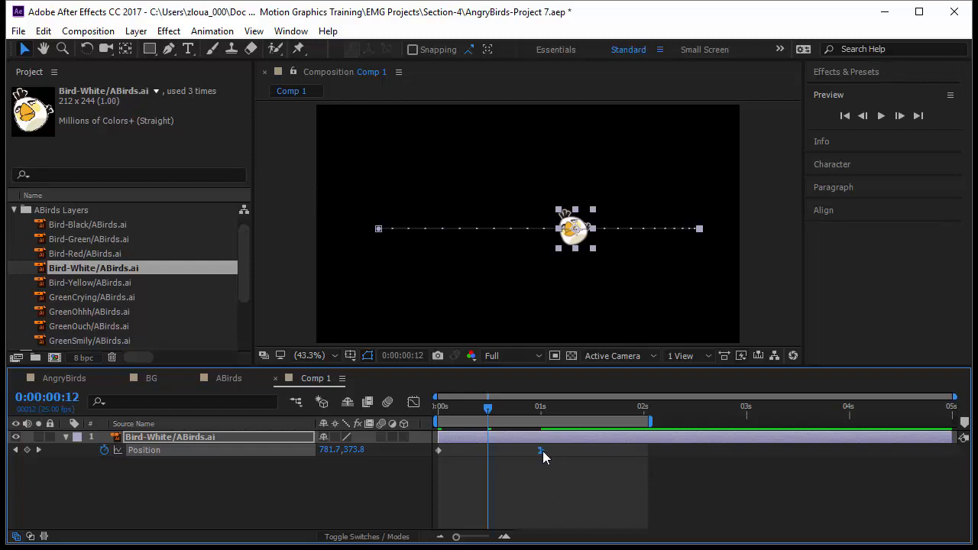
pyautogui.moveTo(541, 453)
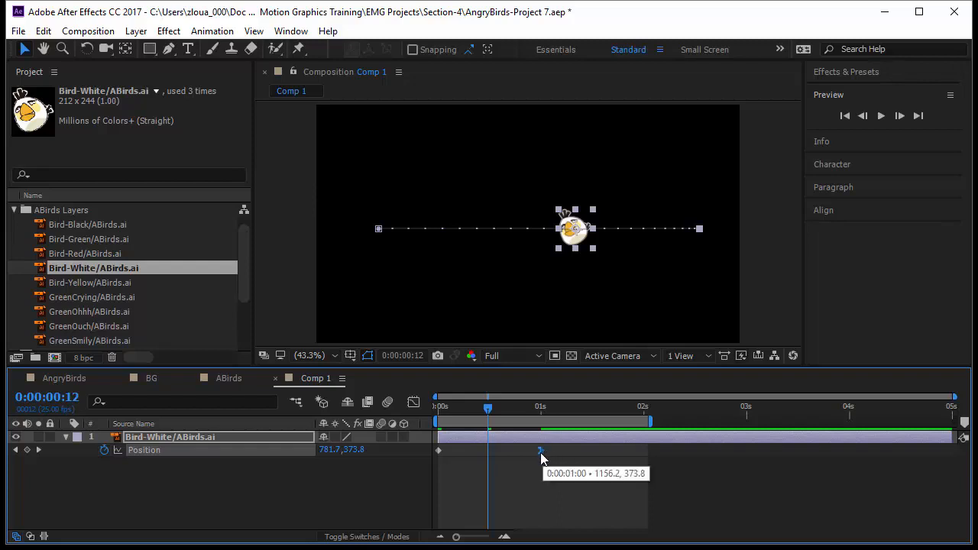
pyautogui.click(439, 406)
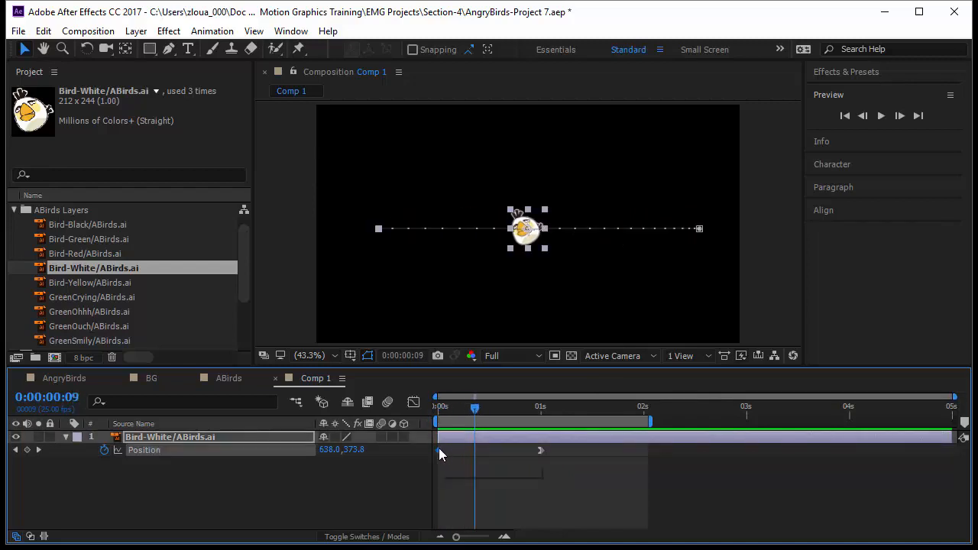
# Apply Easy Ease Out to the bird's first Position keyframe
pyautogui.rightClick(438, 452)
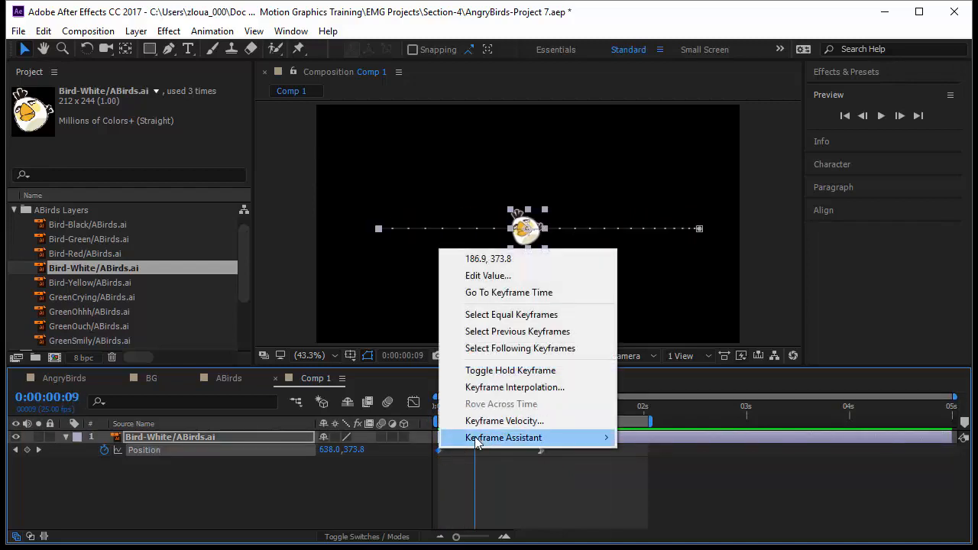
pyautogui.moveTo(503, 438)
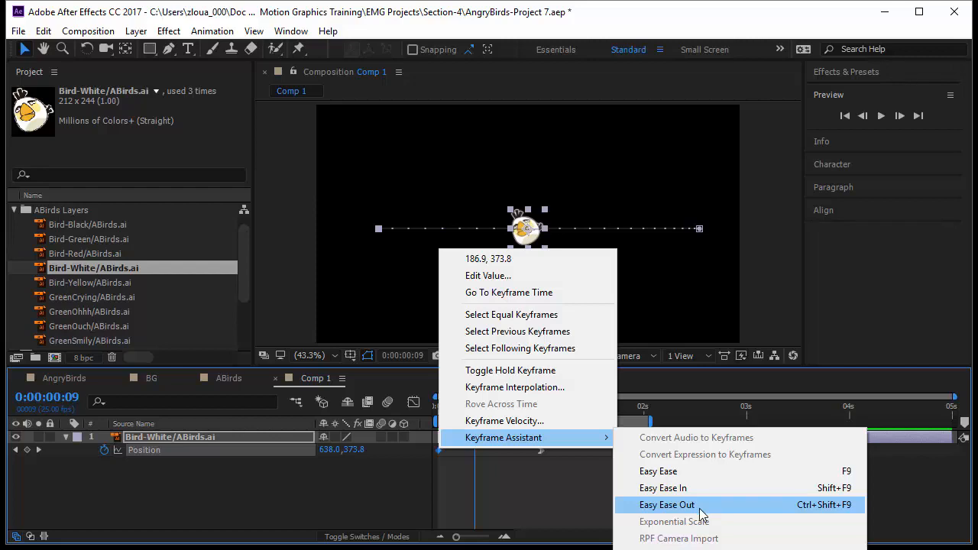
pyautogui.click(667, 504)
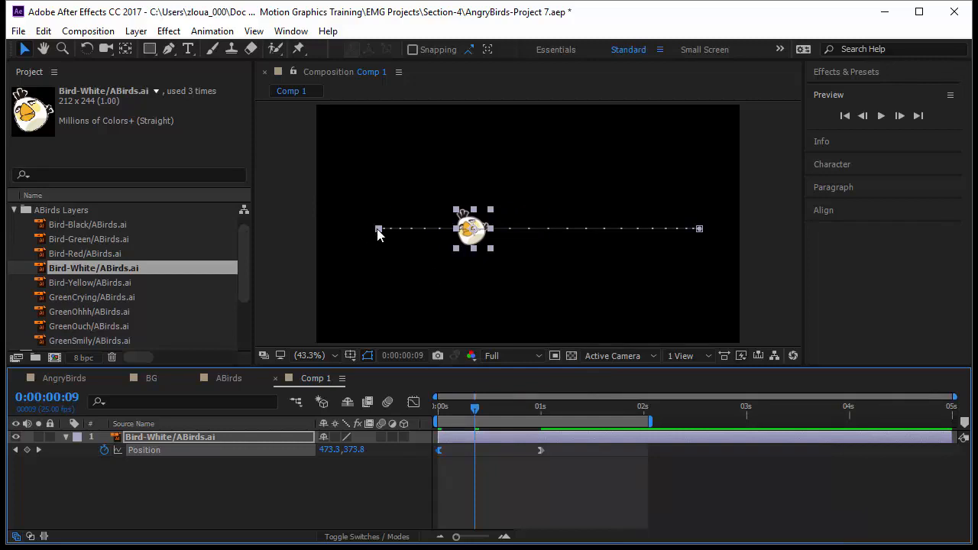
pyautogui.moveTo(521, 267)
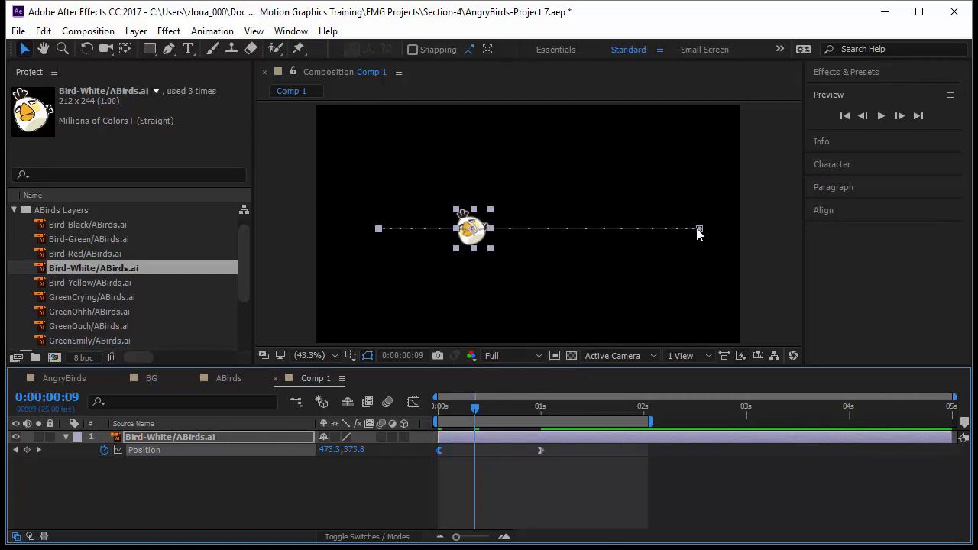
pyautogui.moveTo(474, 422)
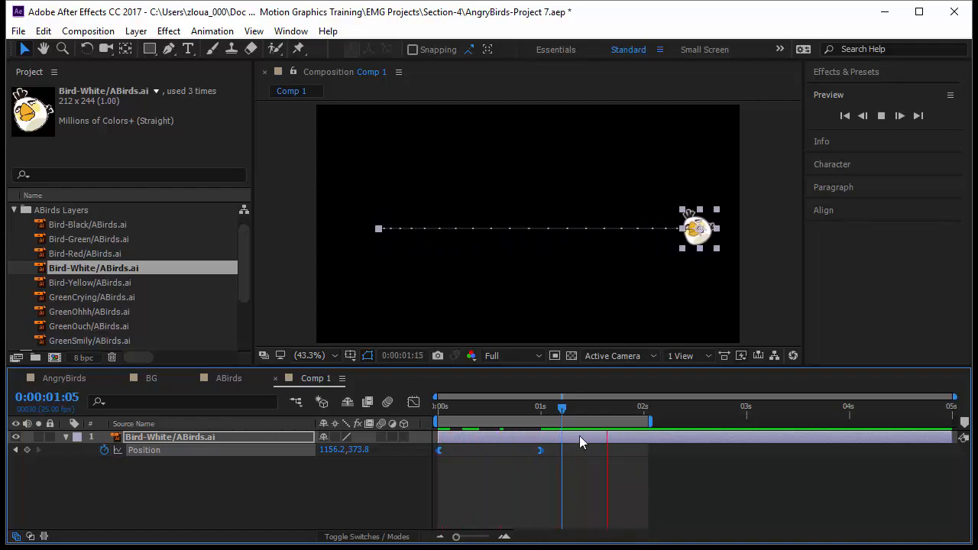
# Add Easy Ease In to the first Position keyframe as well
pyautogui.click(437, 420)
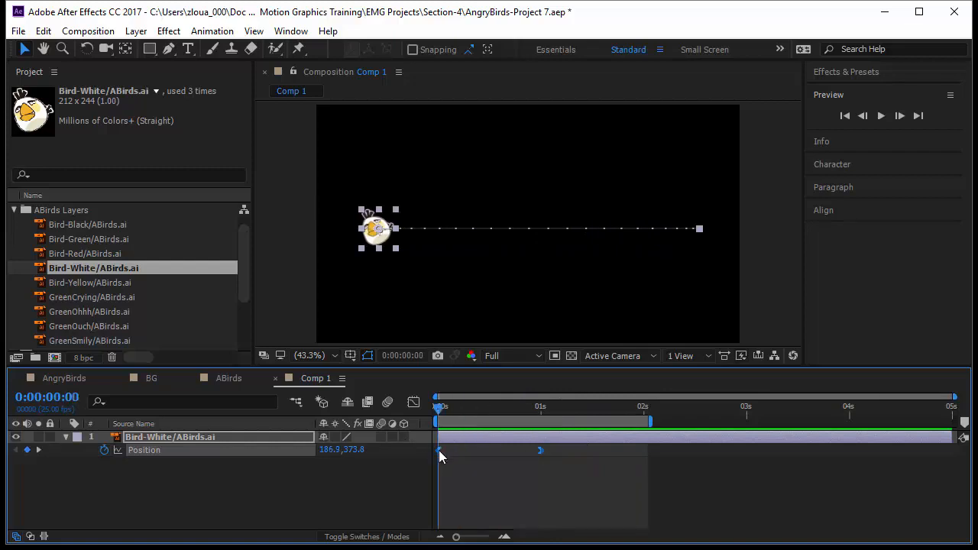
pyautogui.rightClick(438, 451)
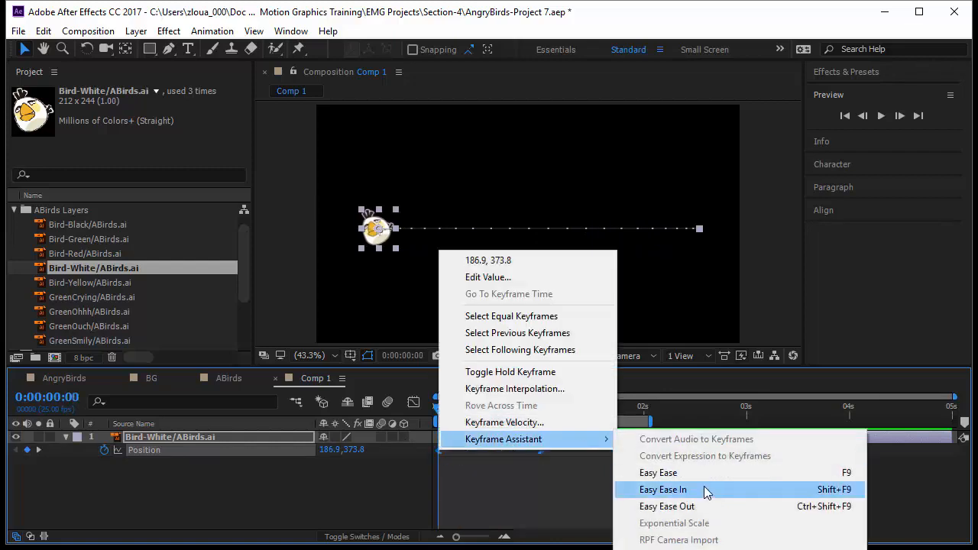
pyautogui.click(662, 490)
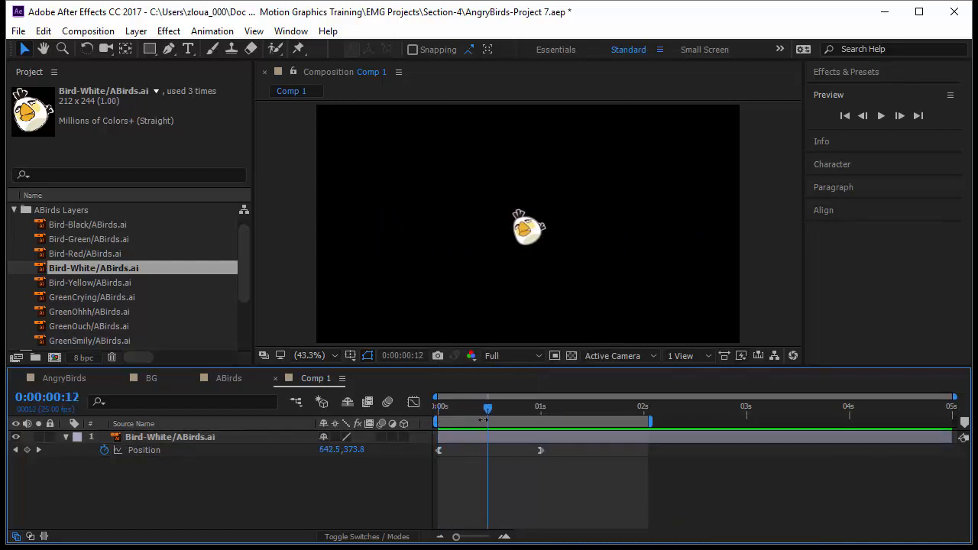
# Select the bird layer to show its motion path at frame 12
pyautogui.click(169, 438)
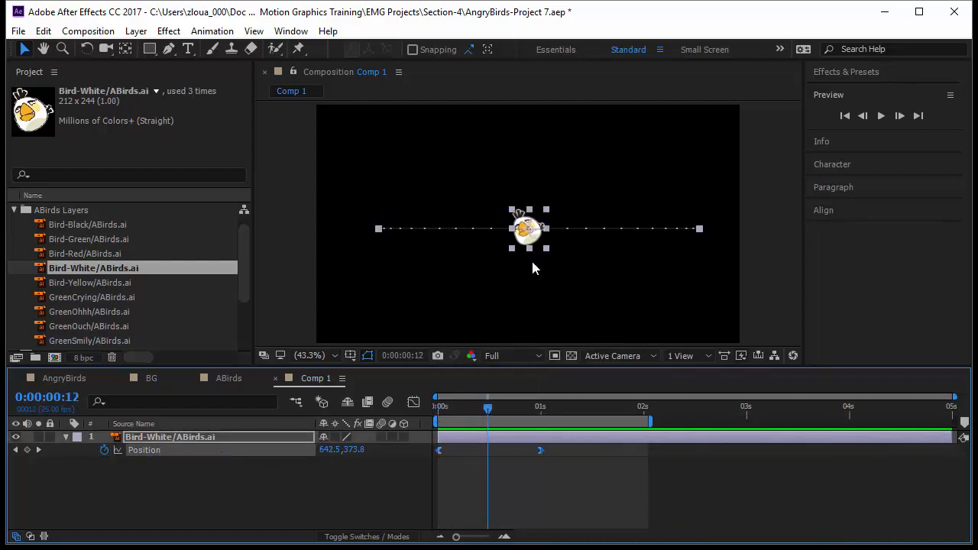
pyautogui.moveTo(547, 271)
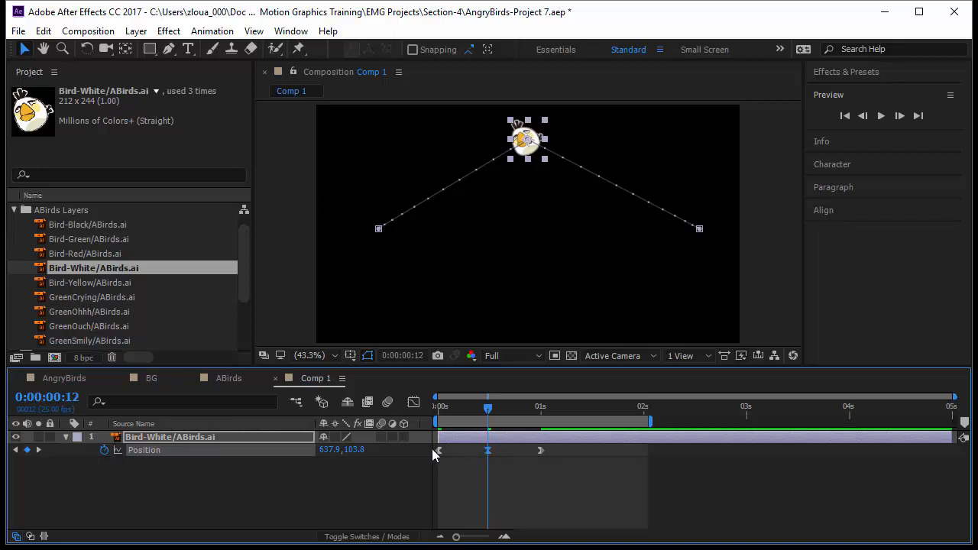
pyautogui.moveTo(548, 454)
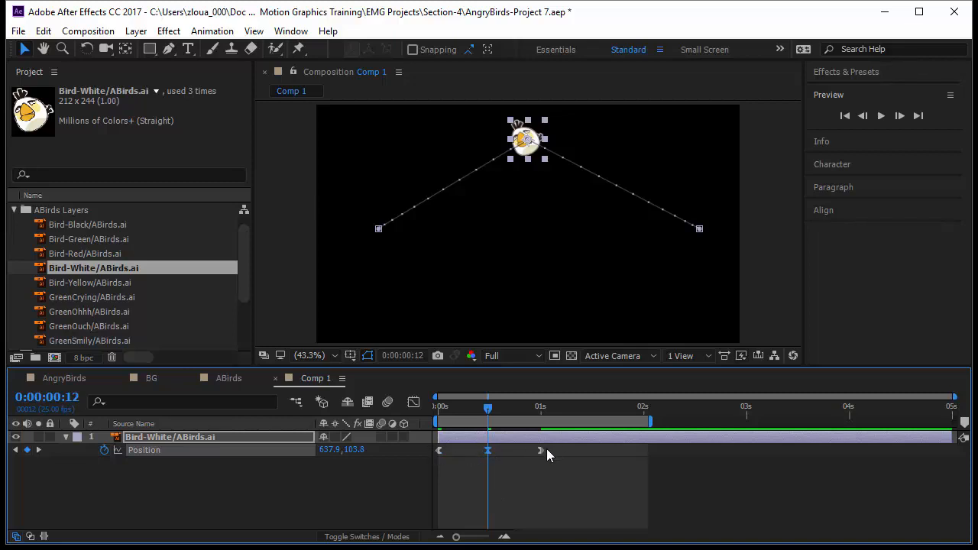
# Apply Easy Ease to the middle Position keyframe at the peak (637.9, 103.8)
pyautogui.rightClick(488, 450)
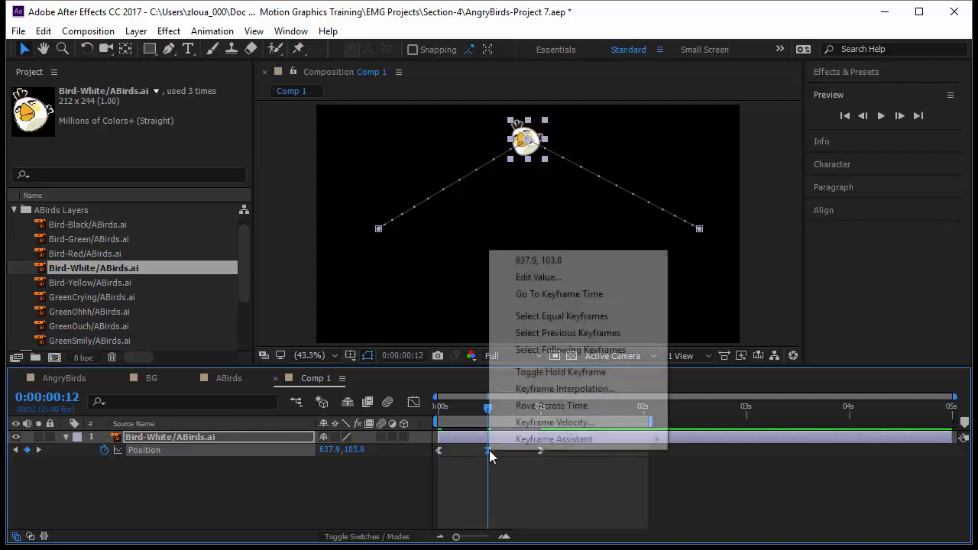
pyautogui.moveTo(554, 439)
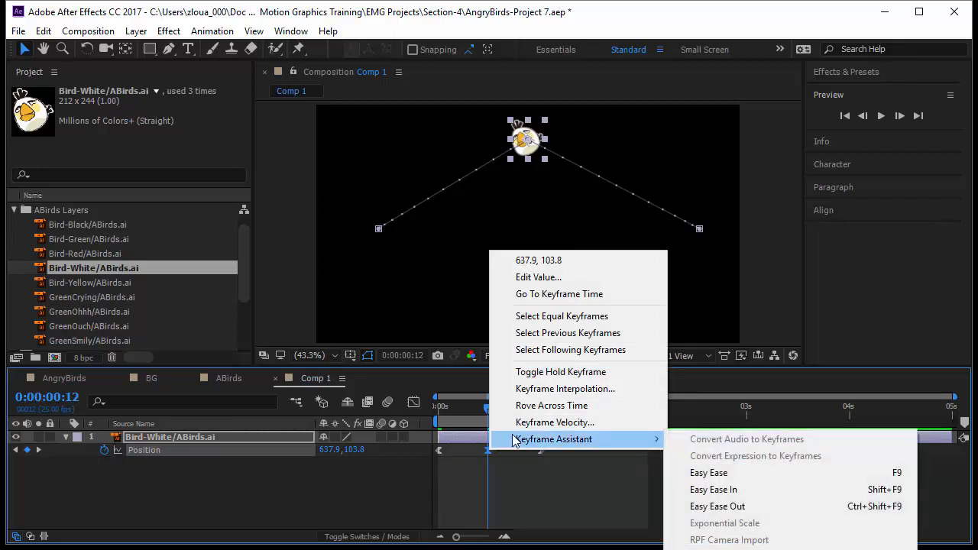
pyautogui.moveTo(713, 489)
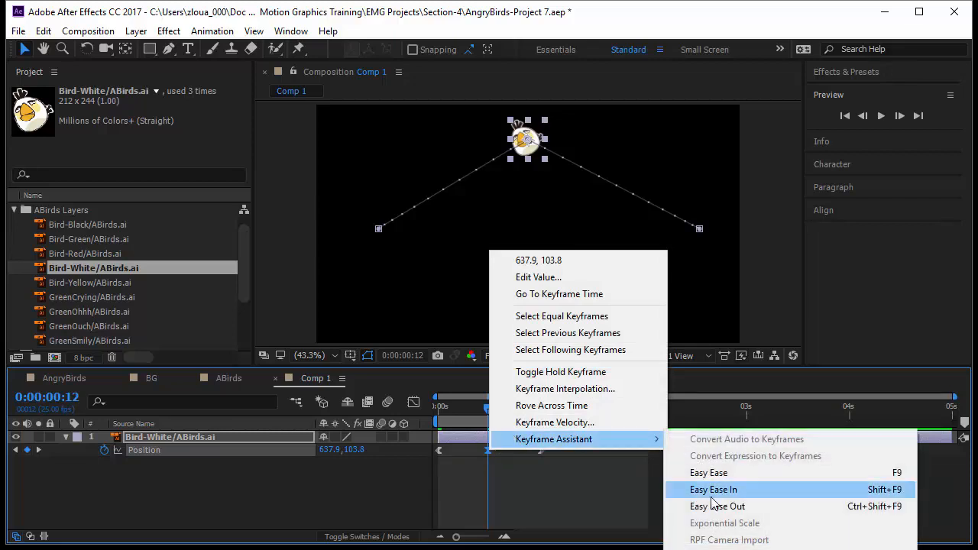
pyautogui.moveTo(718, 505)
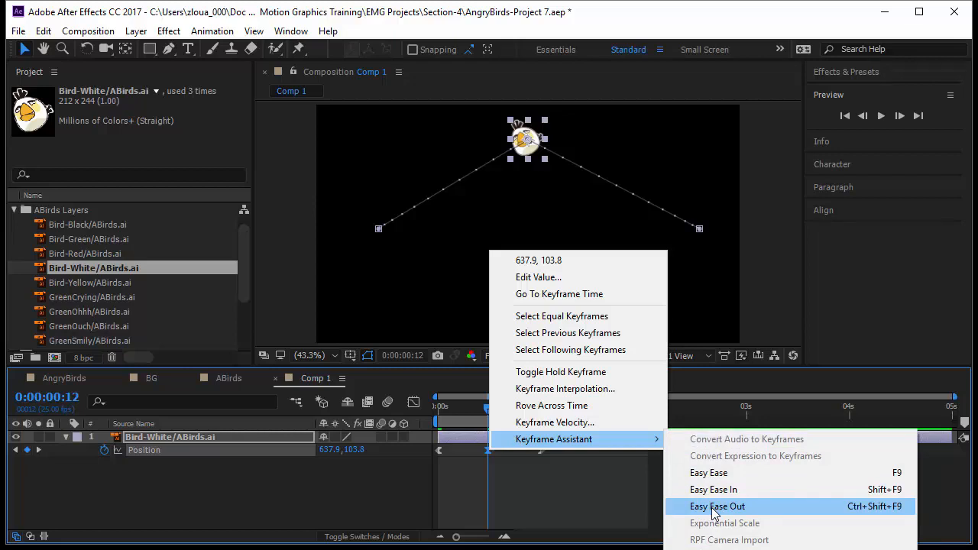
pyautogui.moveTo(708, 472)
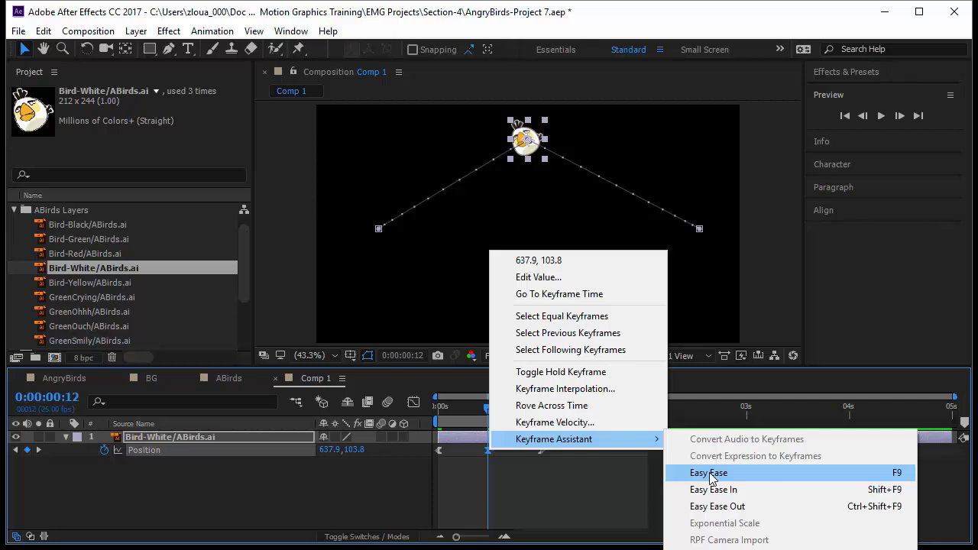
pyautogui.click(708, 473)
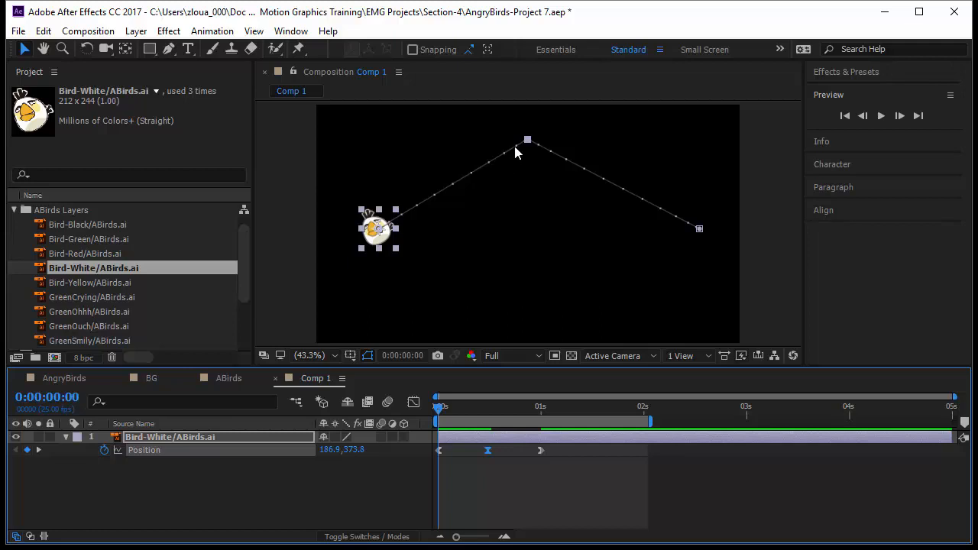
pyautogui.moveTo(674, 217)
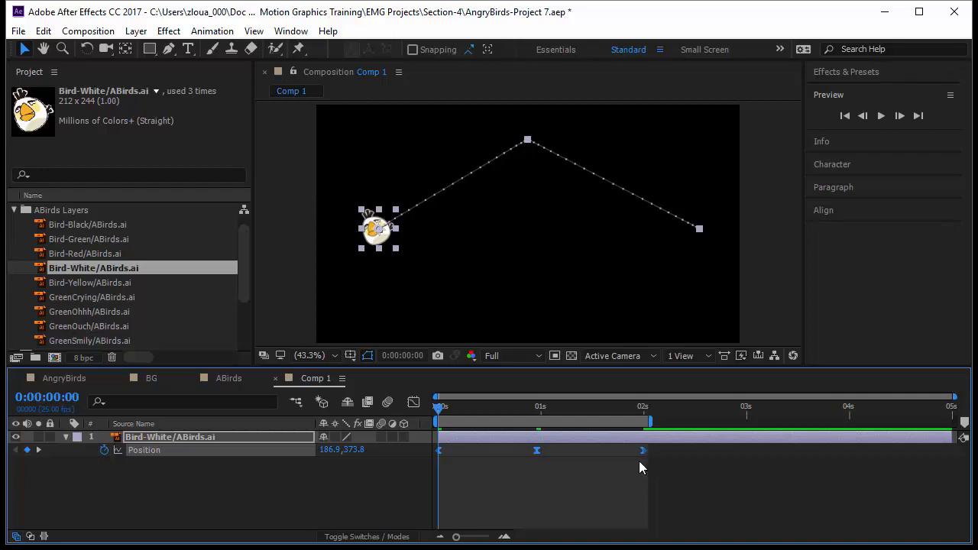
pyautogui.moveTo(518, 149)
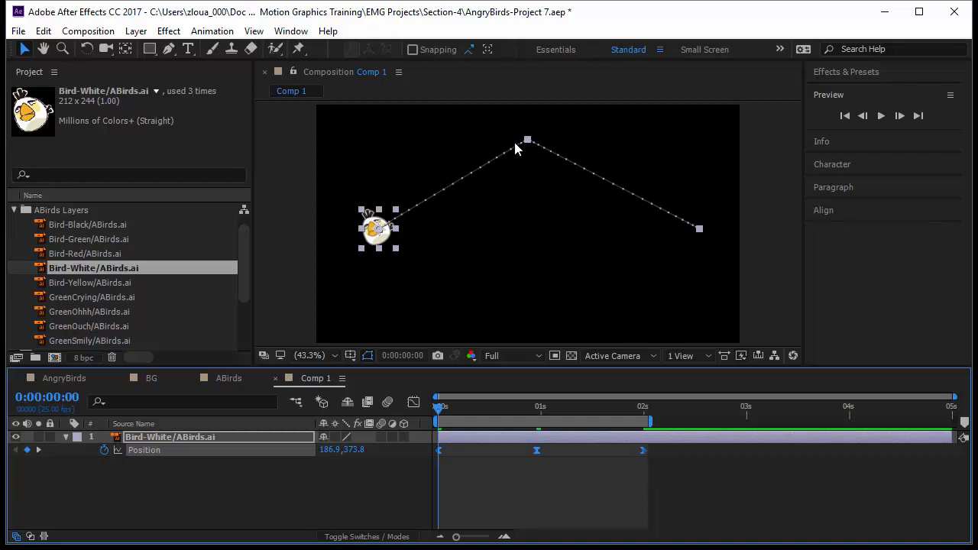
pyautogui.moveTo(522, 149)
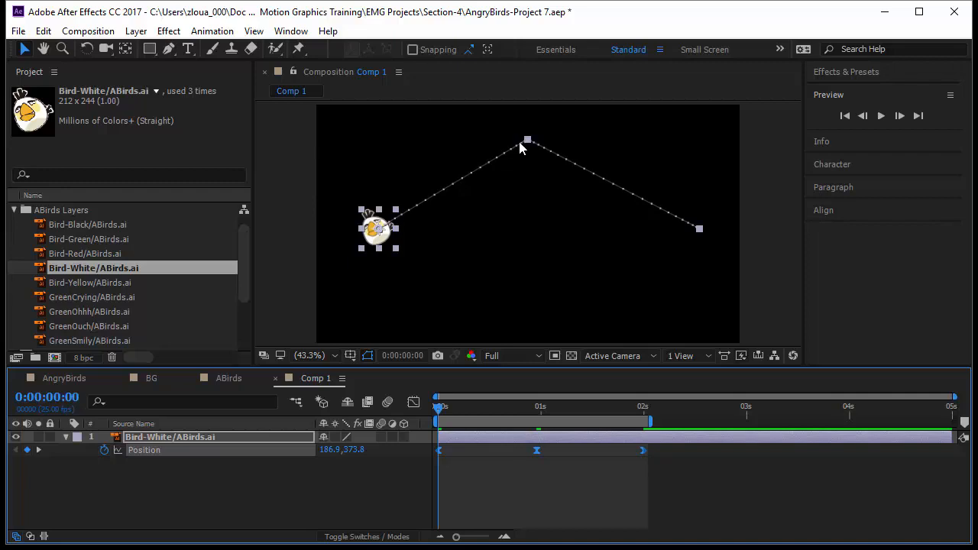
pyautogui.moveTo(534, 149)
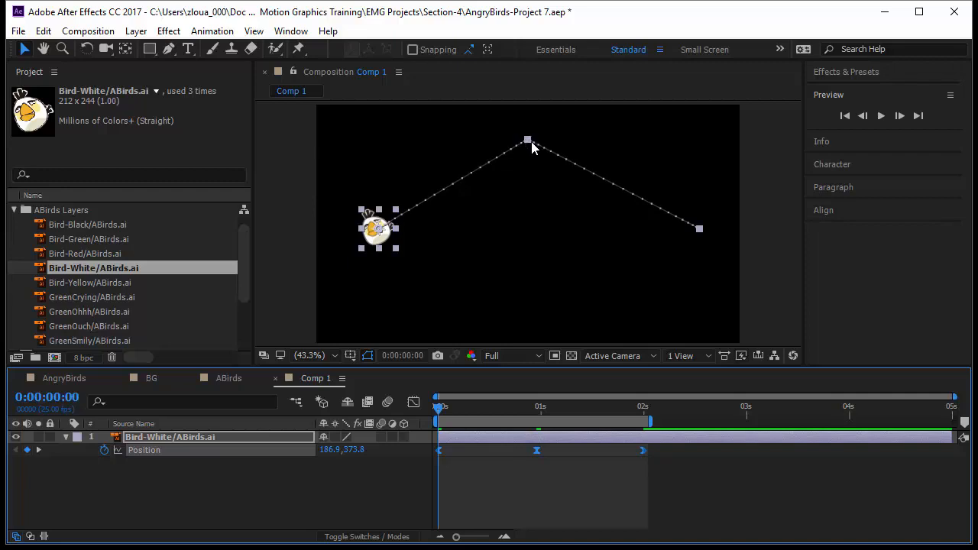
pyautogui.moveTo(531, 148)
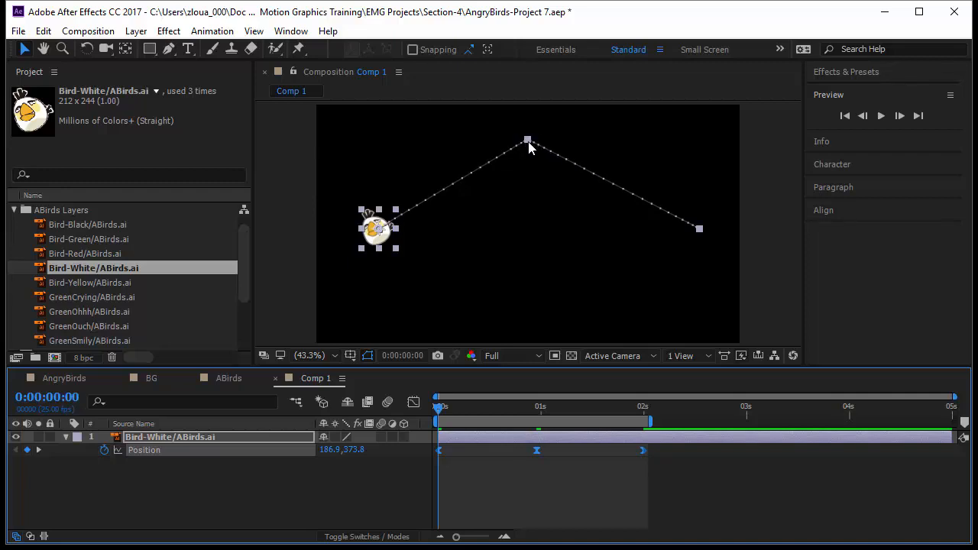
pyautogui.moveTo(544, 503)
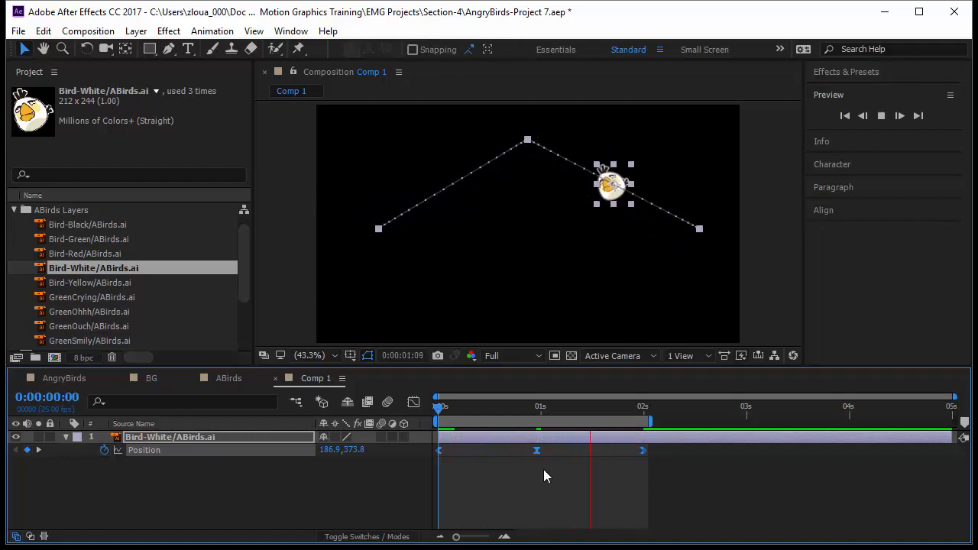
# Select the middle Position keyframe in the timeline for retiming
pyautogui.click(537, 450)
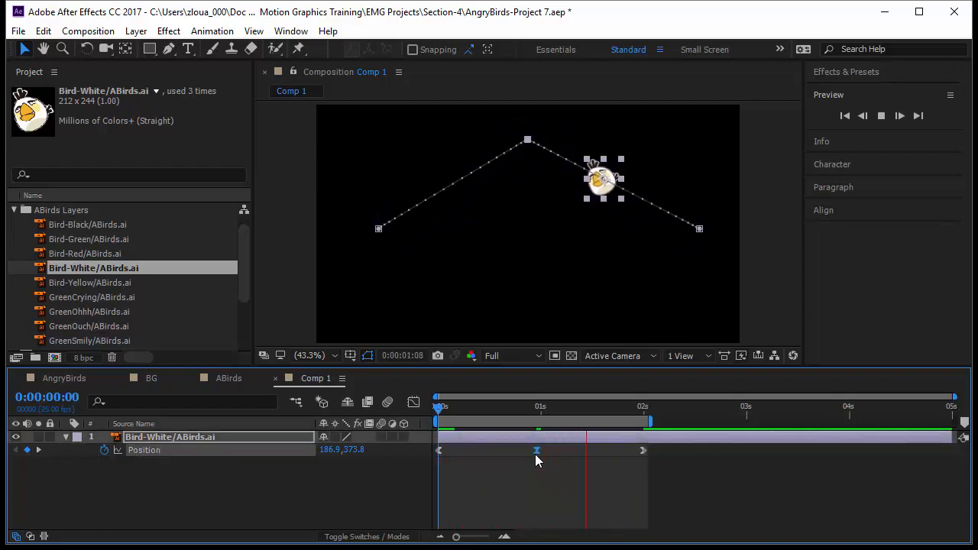
pyautogui.rightClick(536, 450)
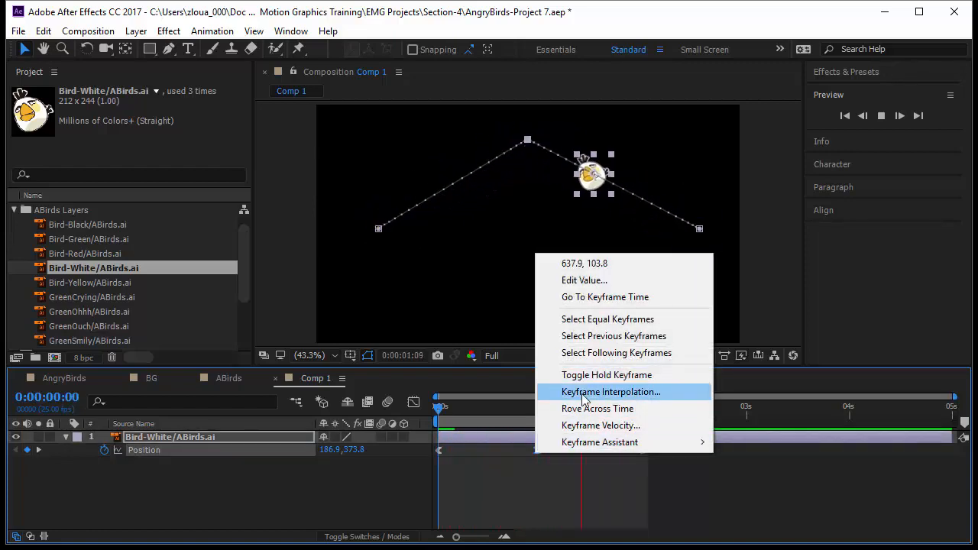
pyautogui.click(610, 391)
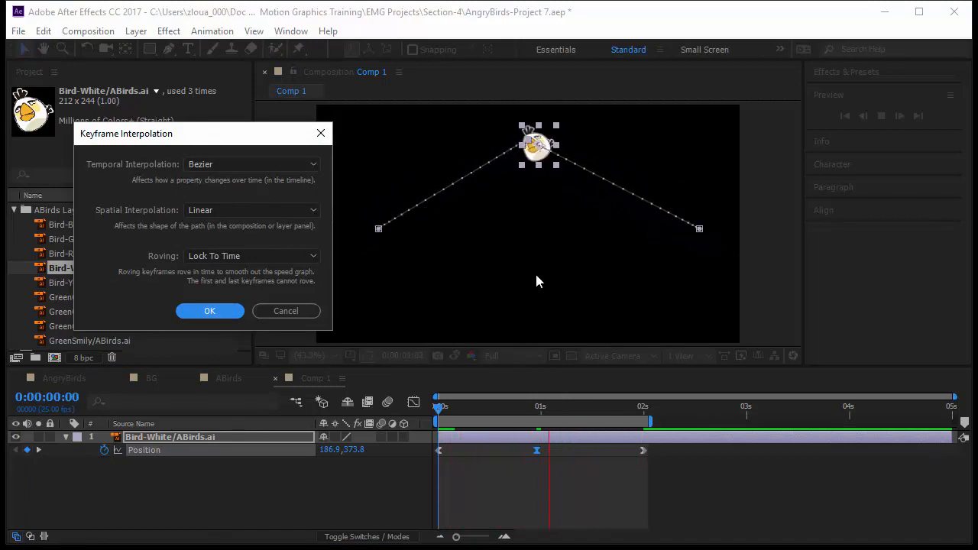
pyautogui.click(209, 311)
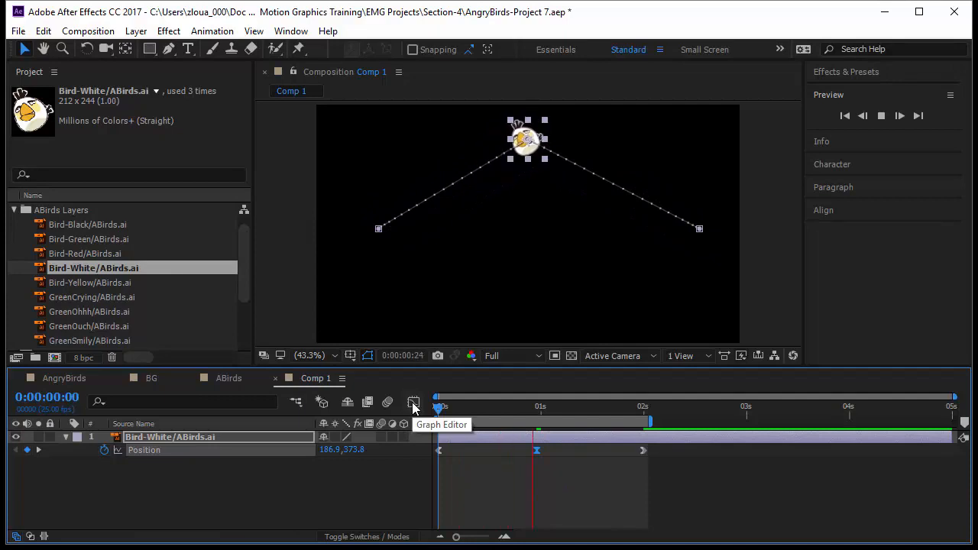
# Open the Graph Editor and drag the middle keyframe's speed handle upward
pyautogui.click(412, 402)
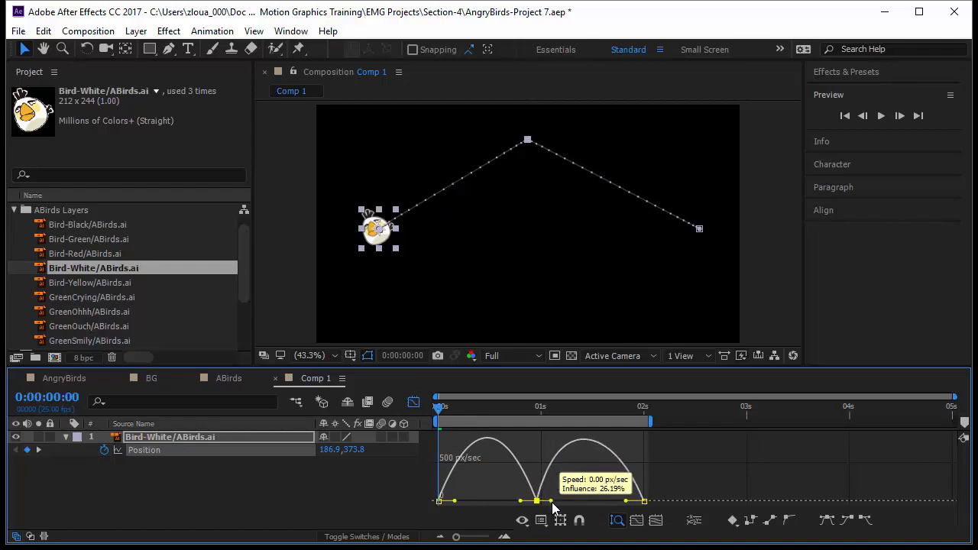
pyautogui.moveTo(554, 504); pyautogui.dragTo(539, 446)
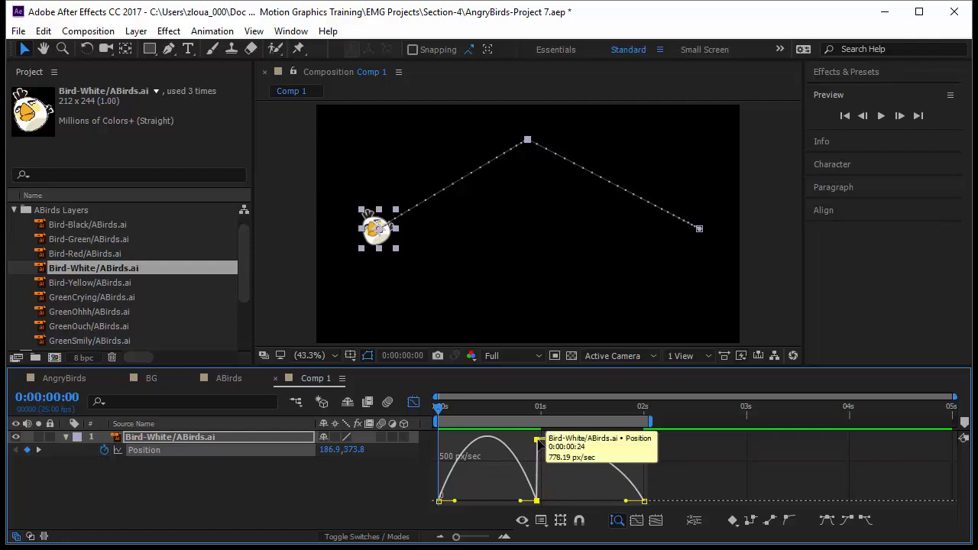
pyautogui.moveTo(536, 153)
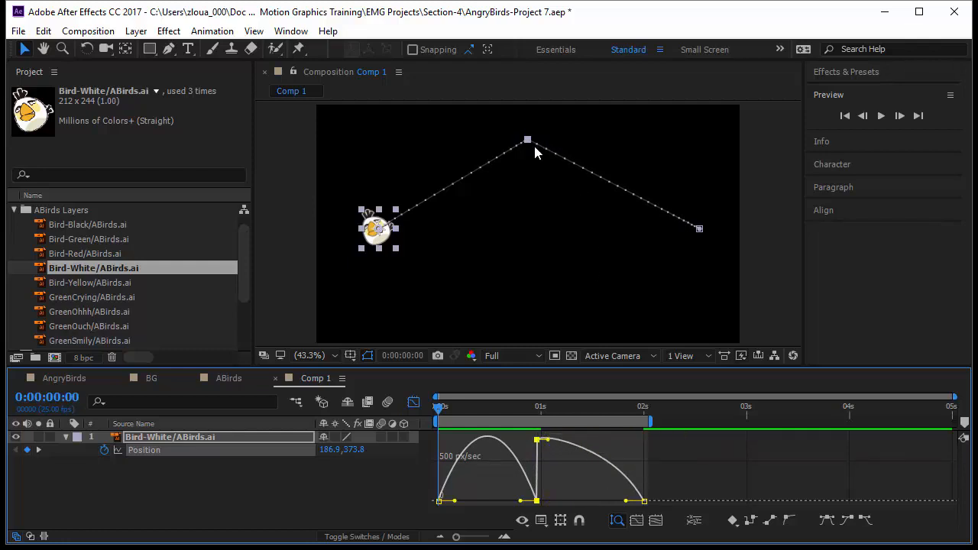
pyautogui.moveTo(698, 243)
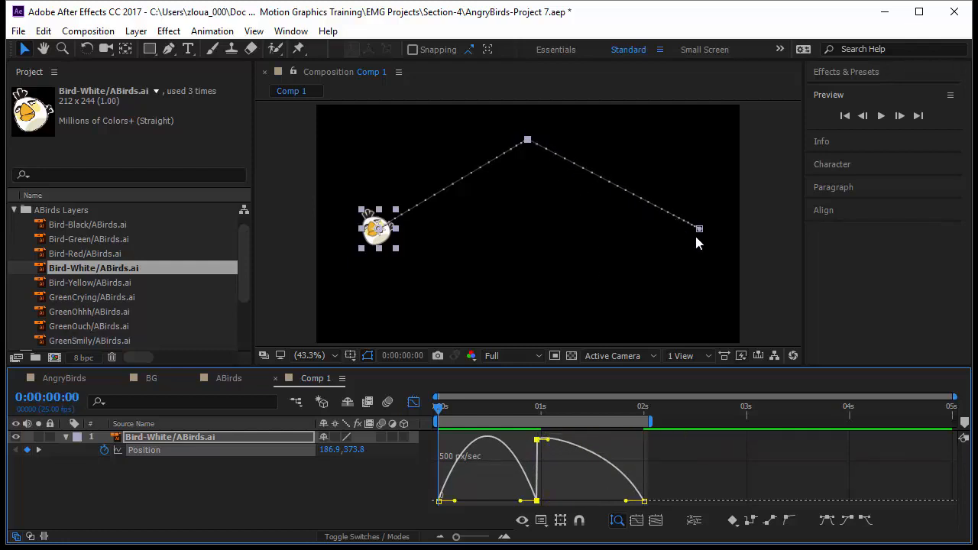
pyautogui.moveTo(537, 502)
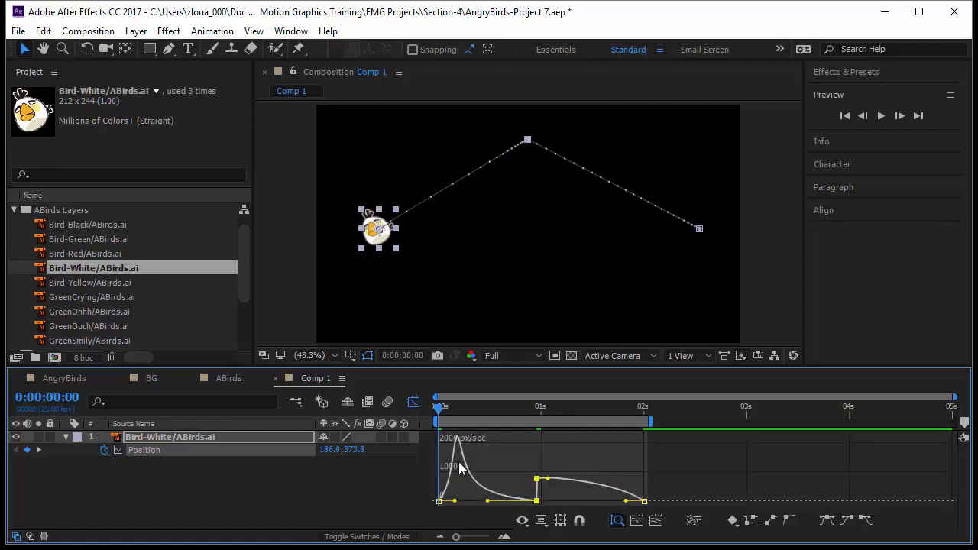
pyautogui.moveTo(633, 489)
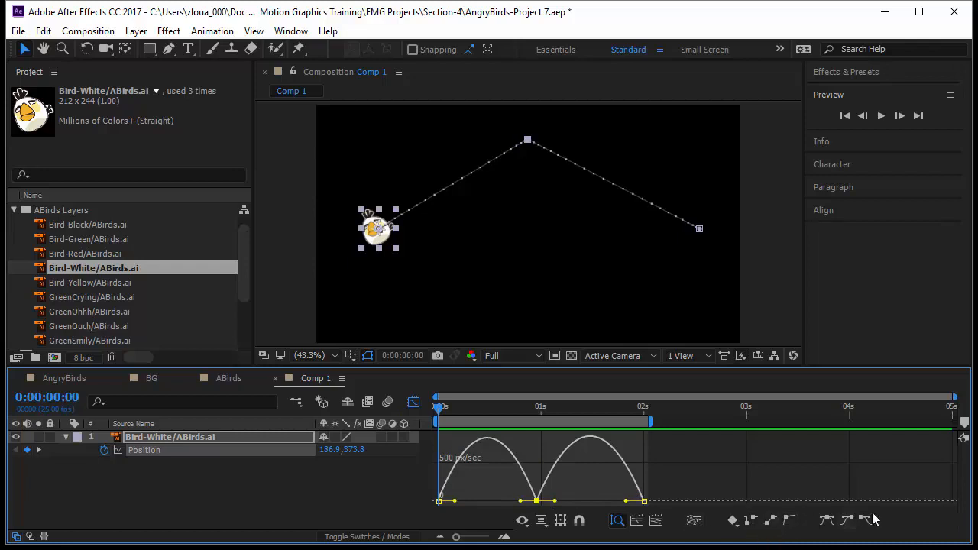
pyautogui.moveTo(584, 494)
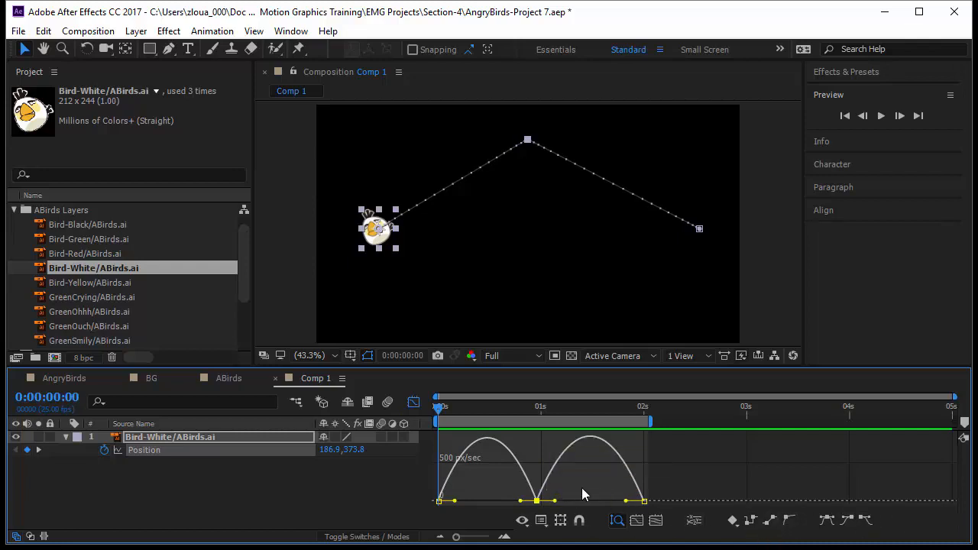